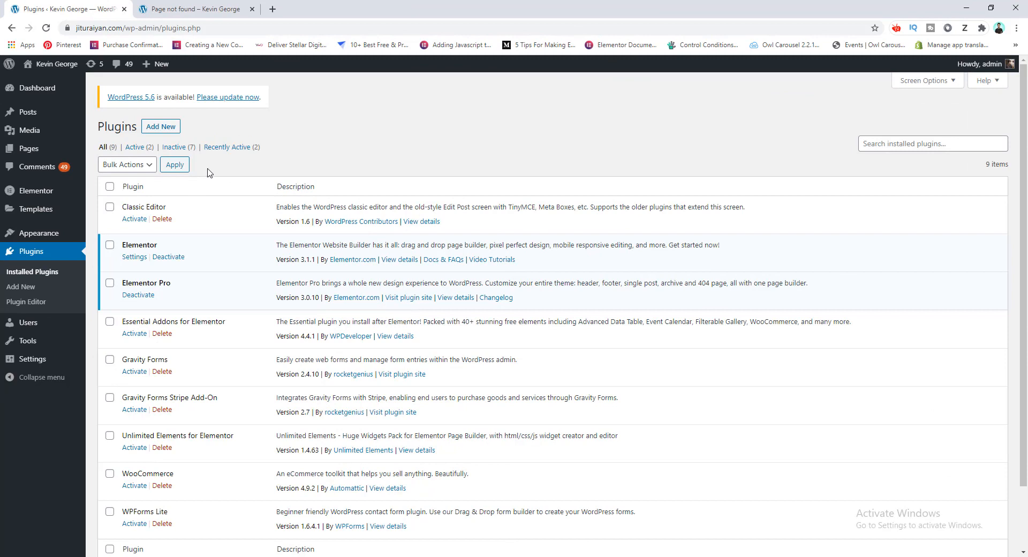
mouse_move(178, 257)
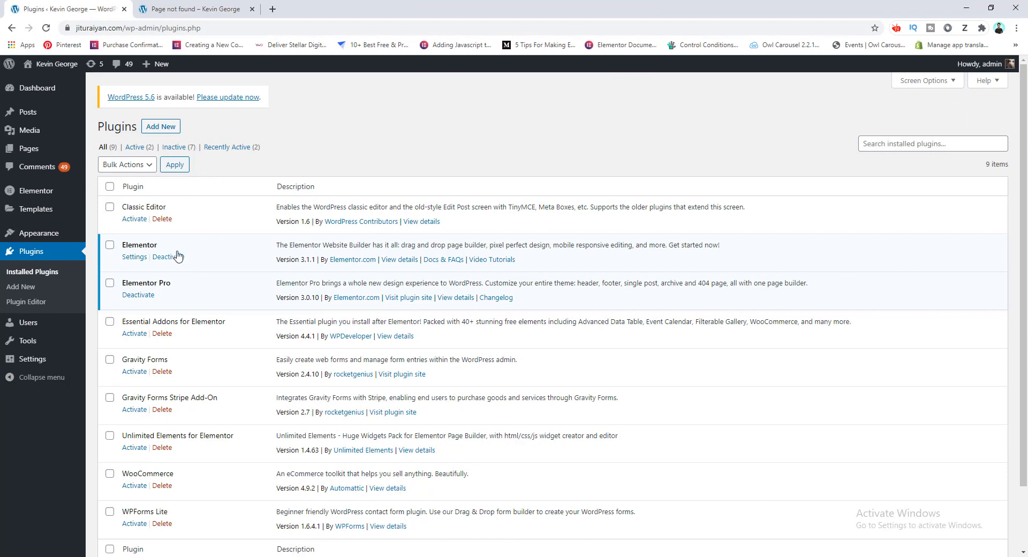
mouse_move(164, 254)
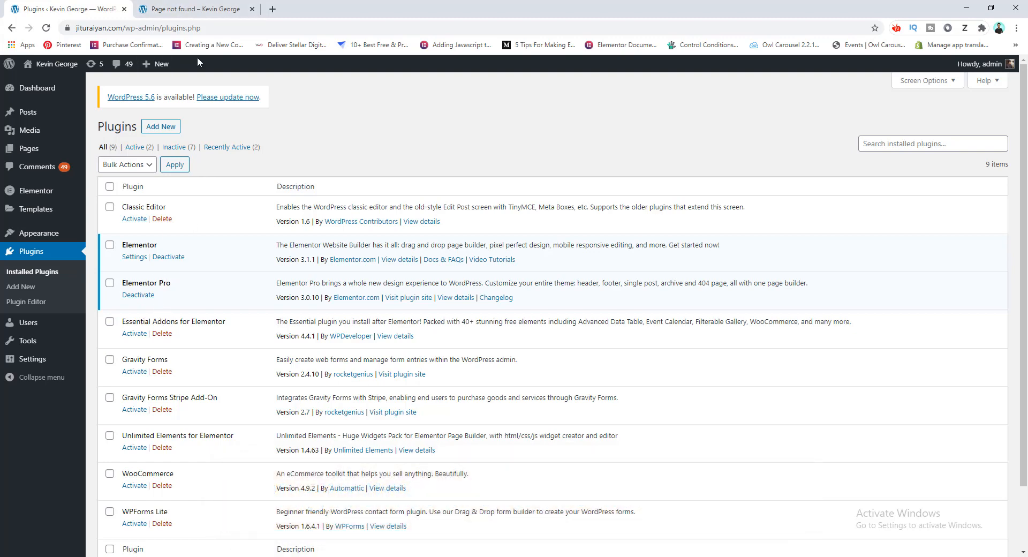
Step: Switch to the browser tab showing the site's current Page Not Found page
click(192, 9)
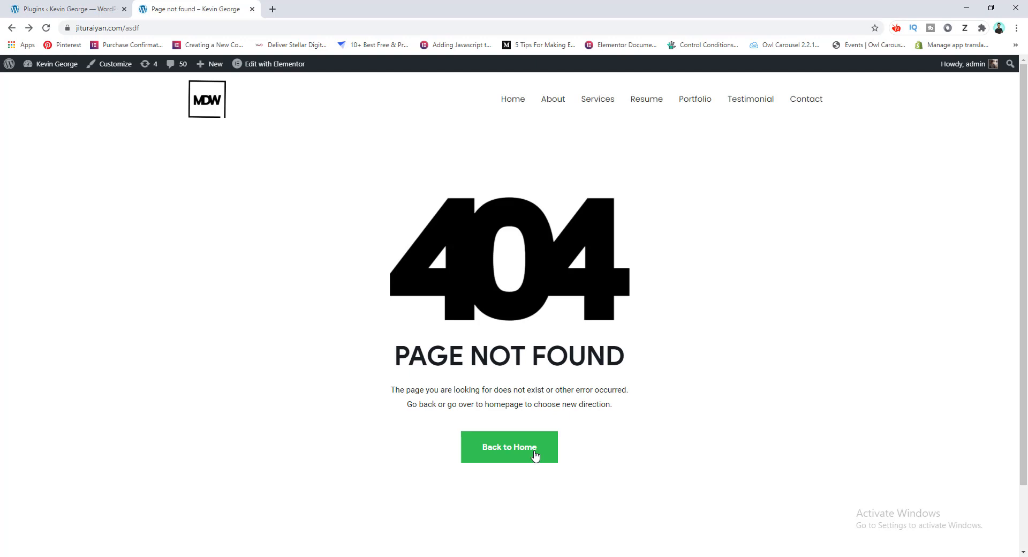
mouse_move(441, 348)
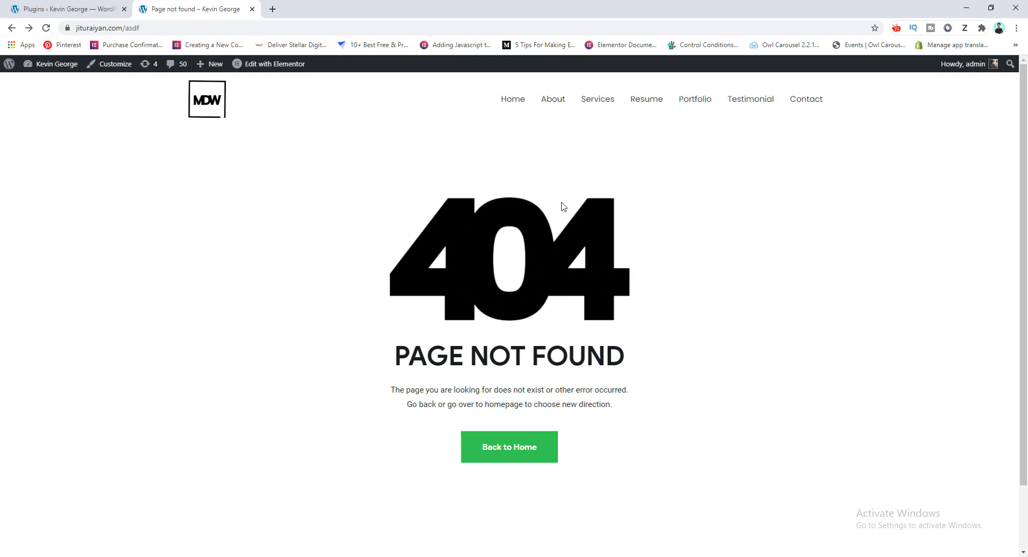
mouse_move(386, 266)
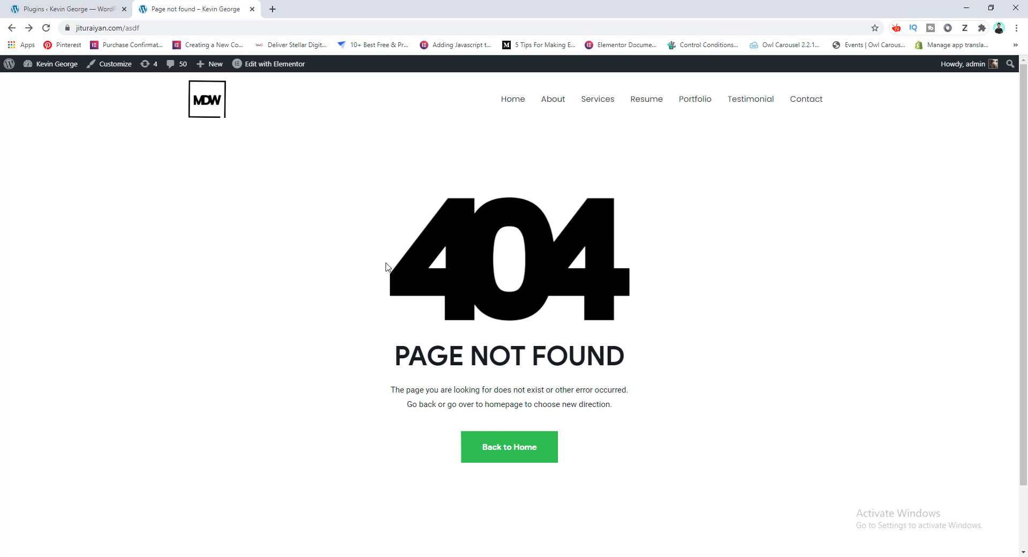
mouse_move(358, 403)
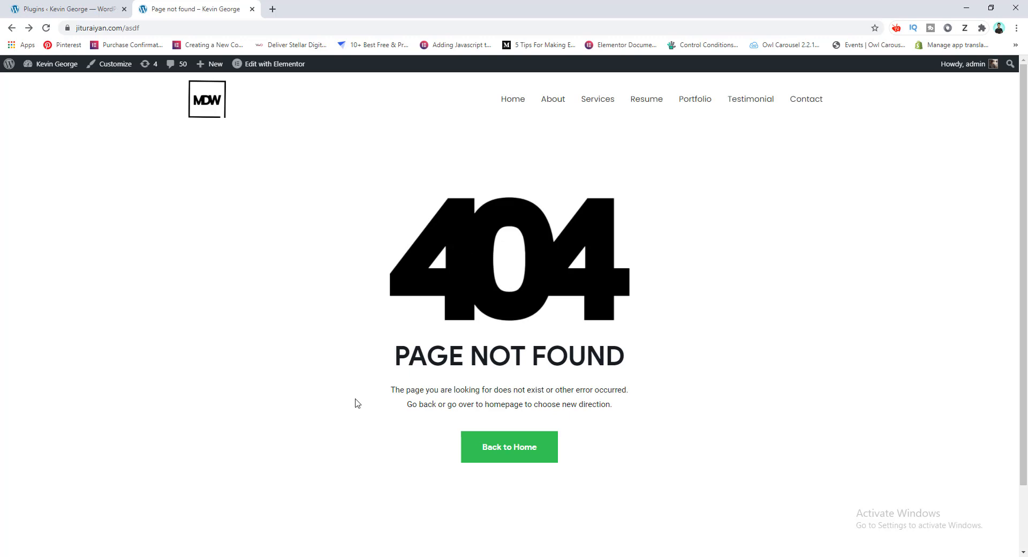
mouse_move(441, 343)
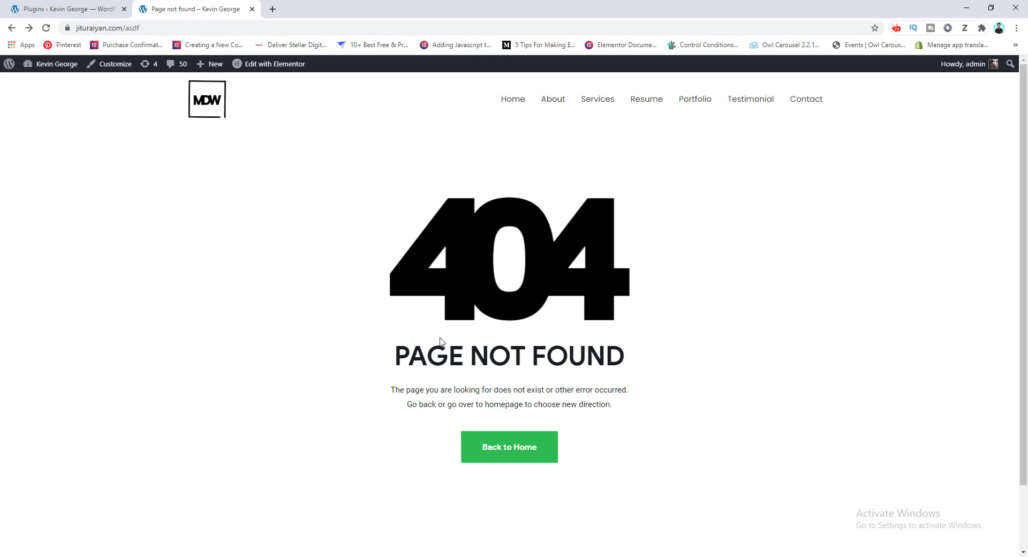
mouse_move(166, 125)
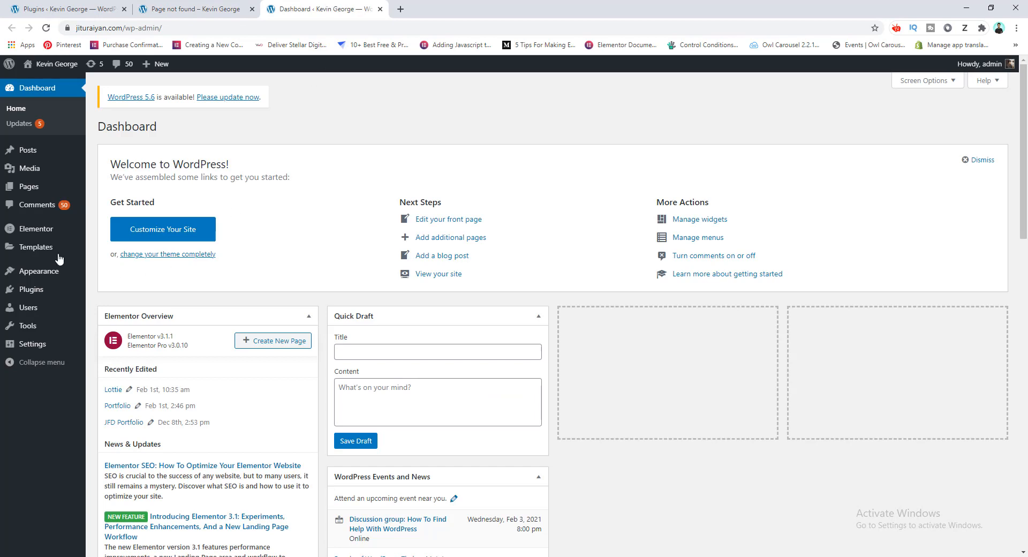
Step: From Templates > Theme Builder, filter to Error 404 and edit the 404 template with Elementor
click(35, 247)
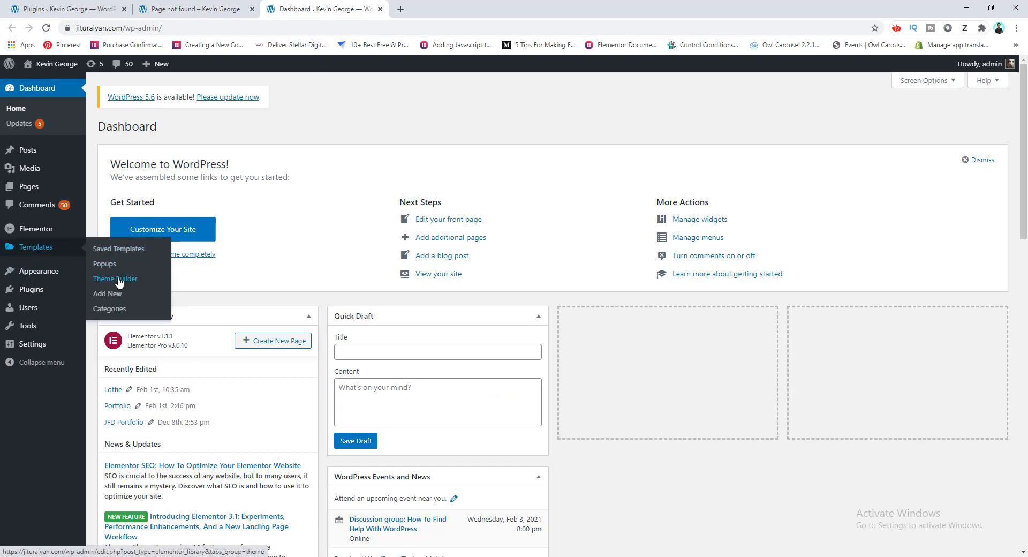
click(115, 279)
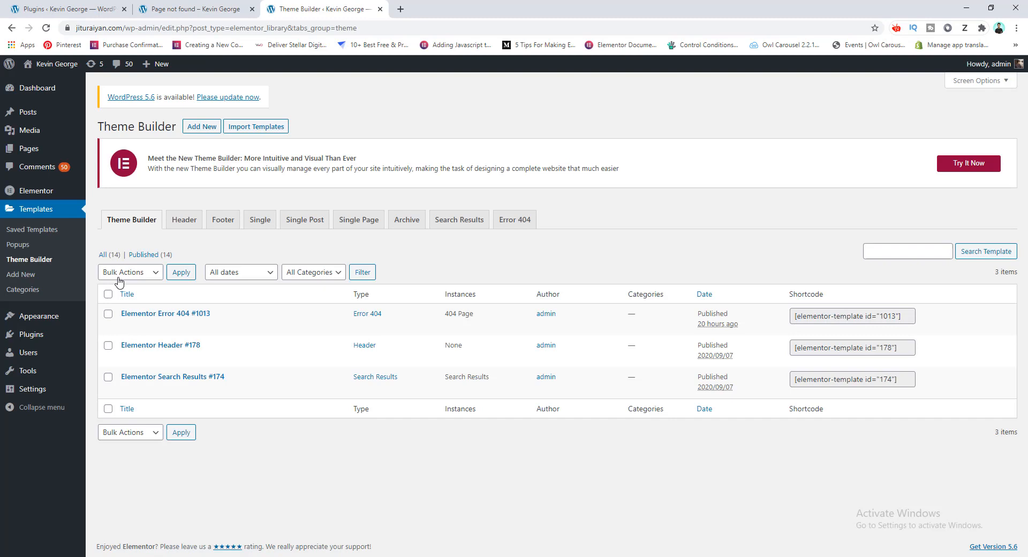
click(514, 219)
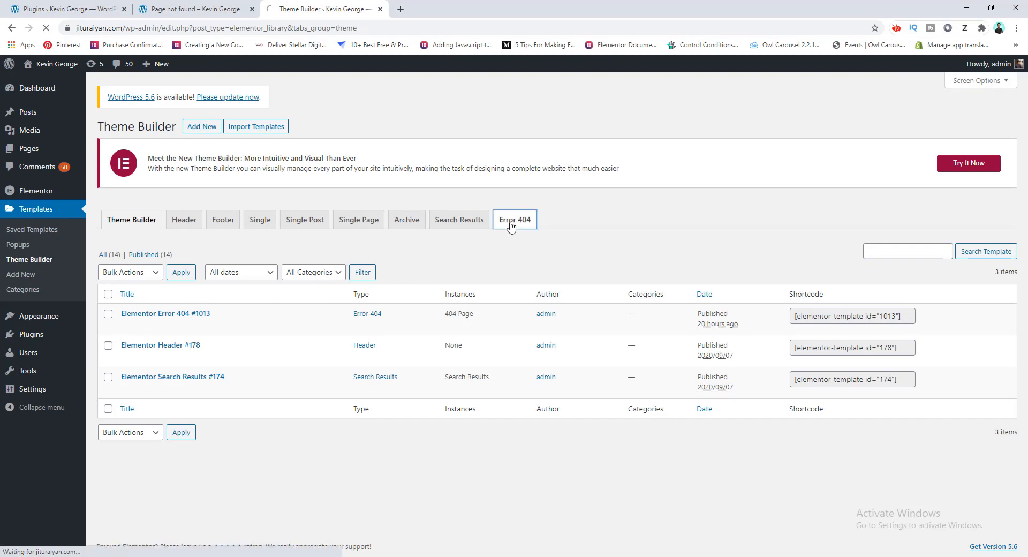
click(514, 220)
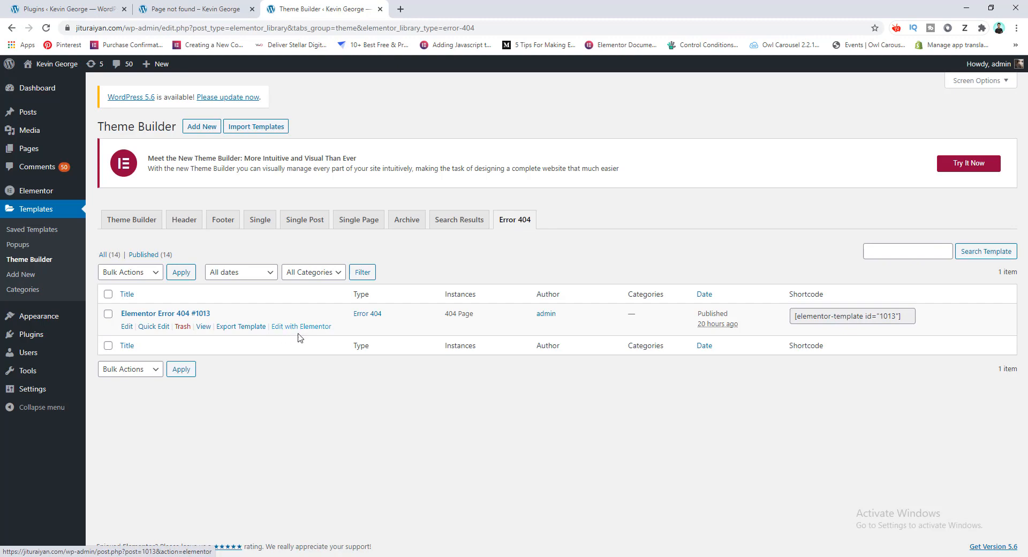
click(301, 327)
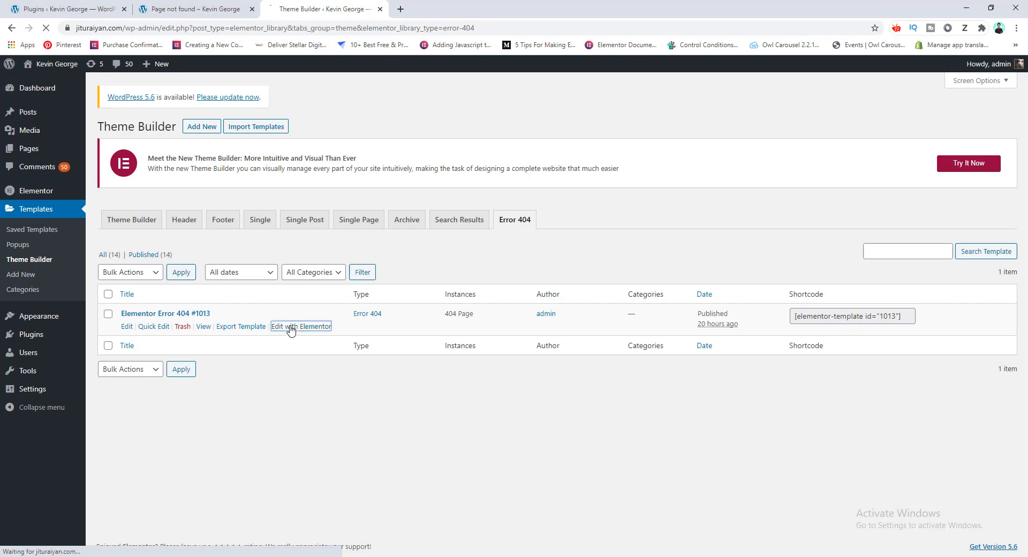
Step: Delete the big 404 graphic and drop a Lottie widget above the PAGE NOT FOUND heading
click(301, 326)
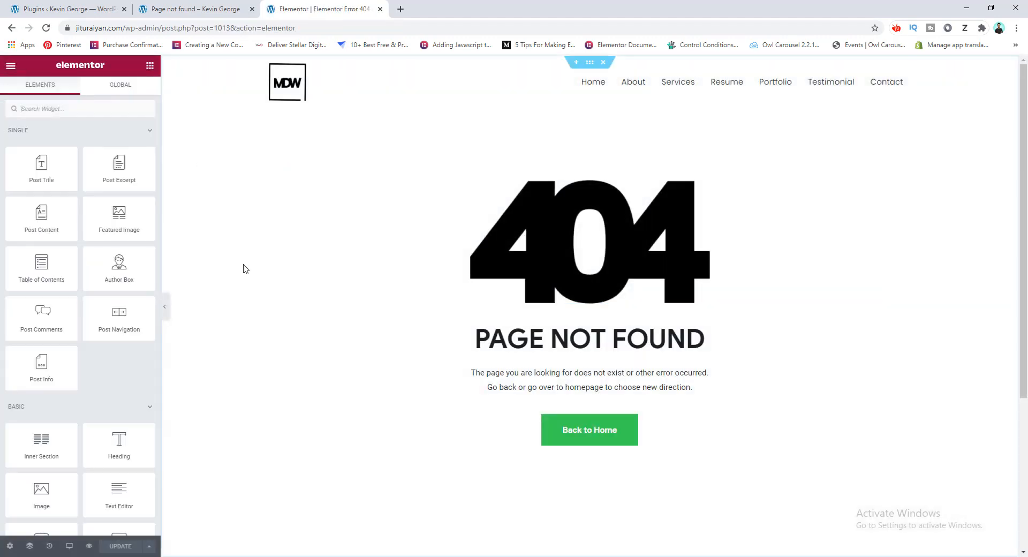
mouse_move(420, 229)
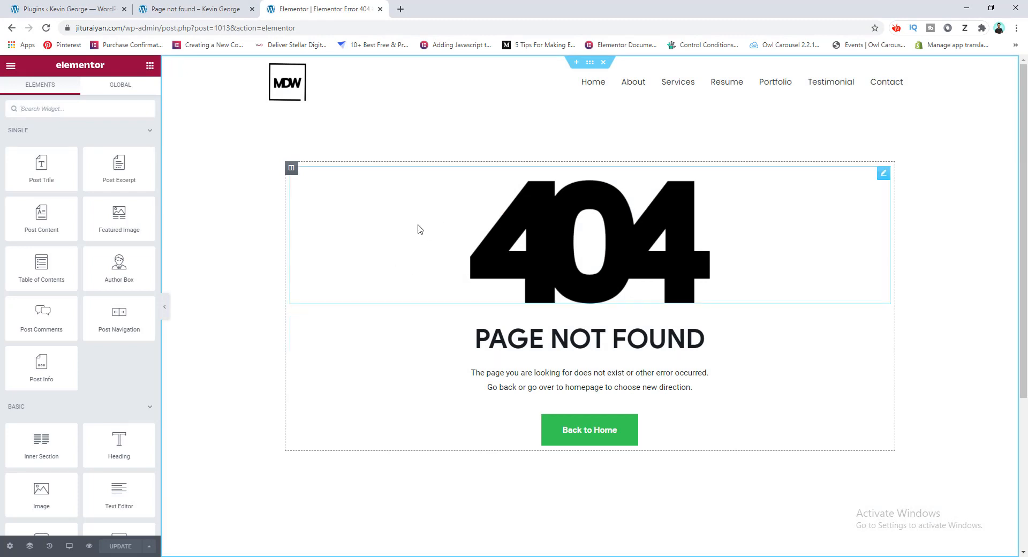
click(589, 240)
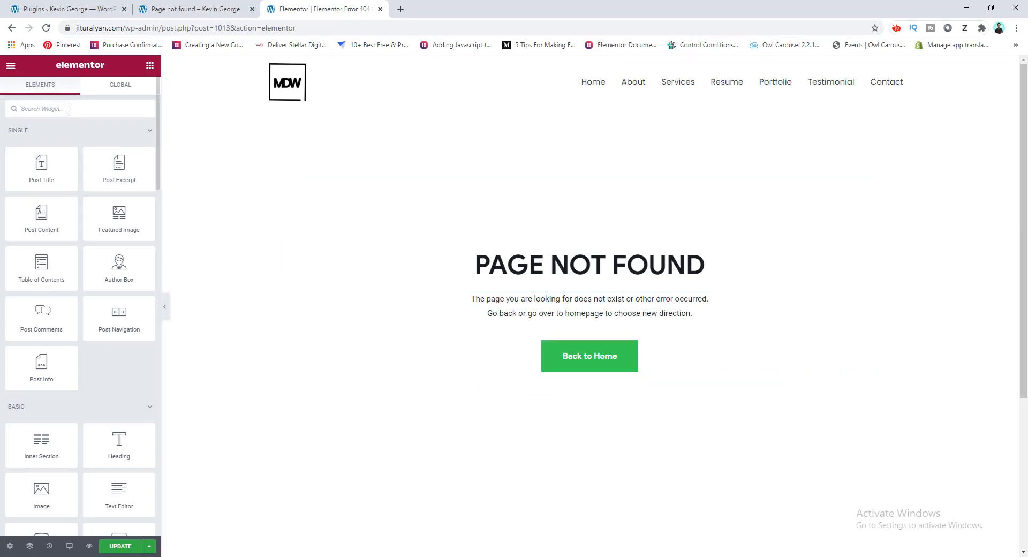
text(lott)
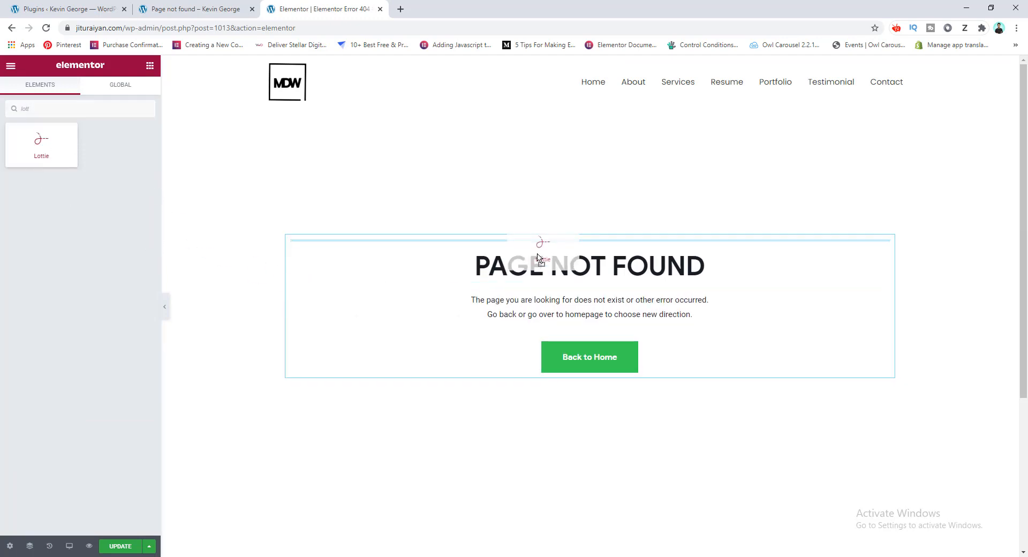
drag(42, 144, 538, 256)
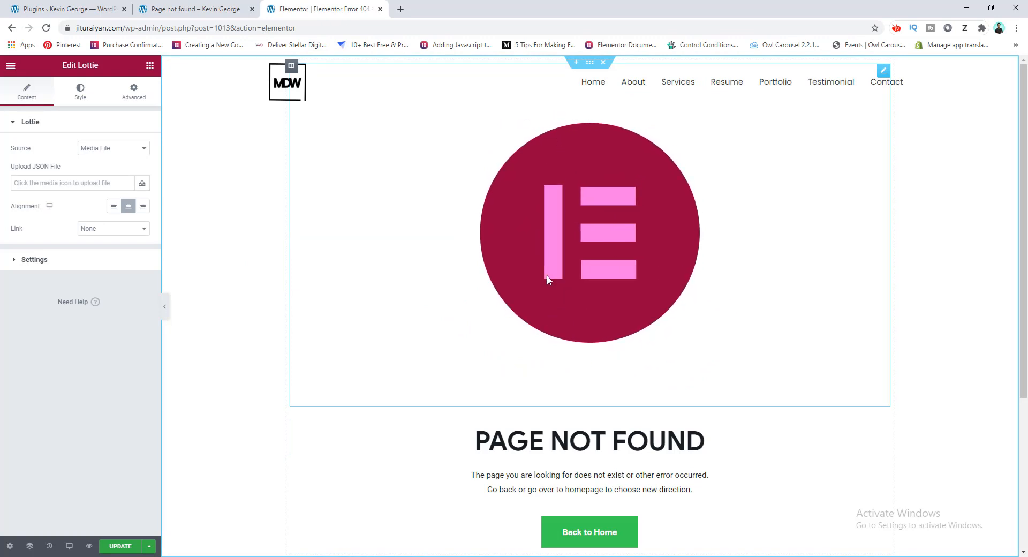
mouse_move(540, 252)
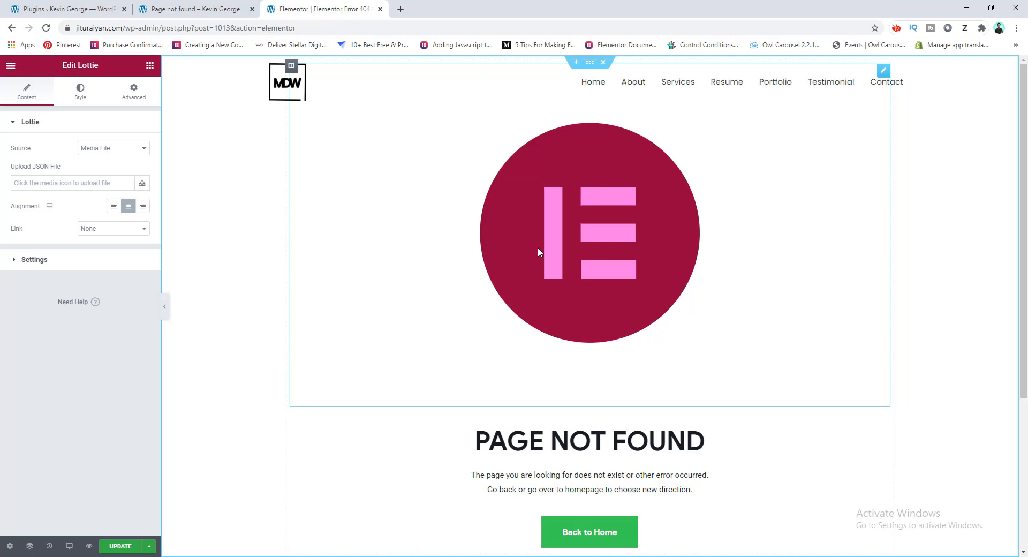
mouse_move(469, 229)
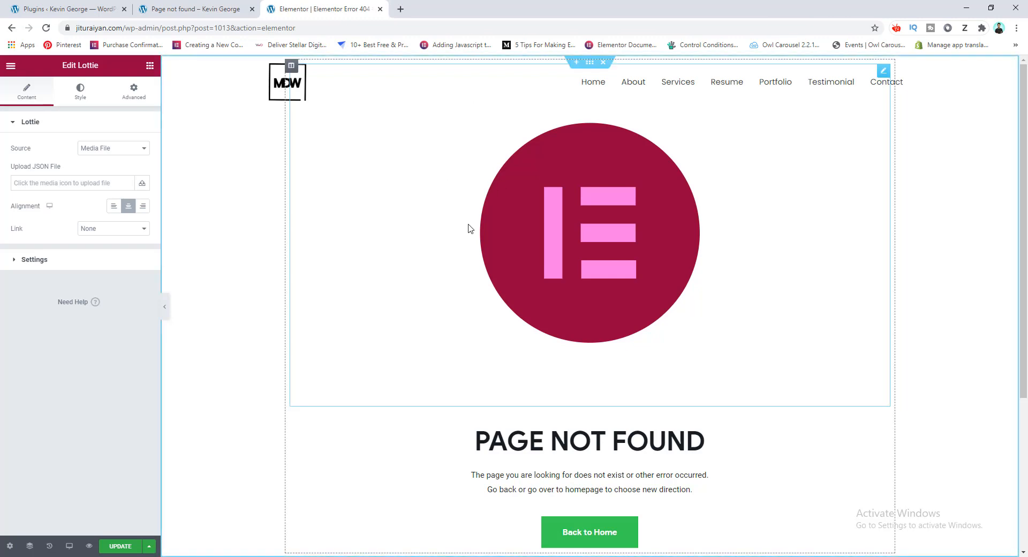
Step: In a new tab, search 'lottie fi', open lottiefiles.com and browse Discover > Free Animations
click(400, 9)
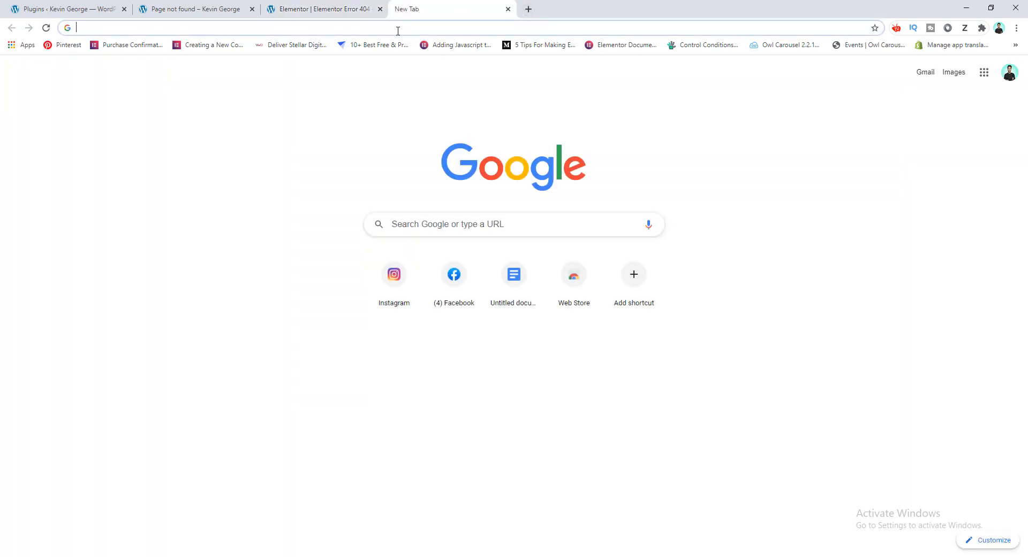
text(lottie fi)
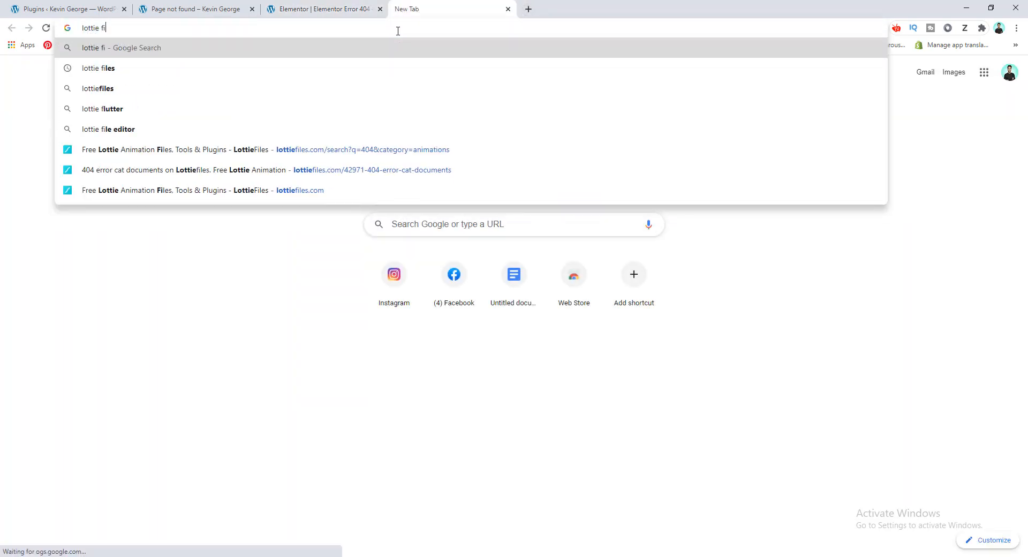
click(98, 68)
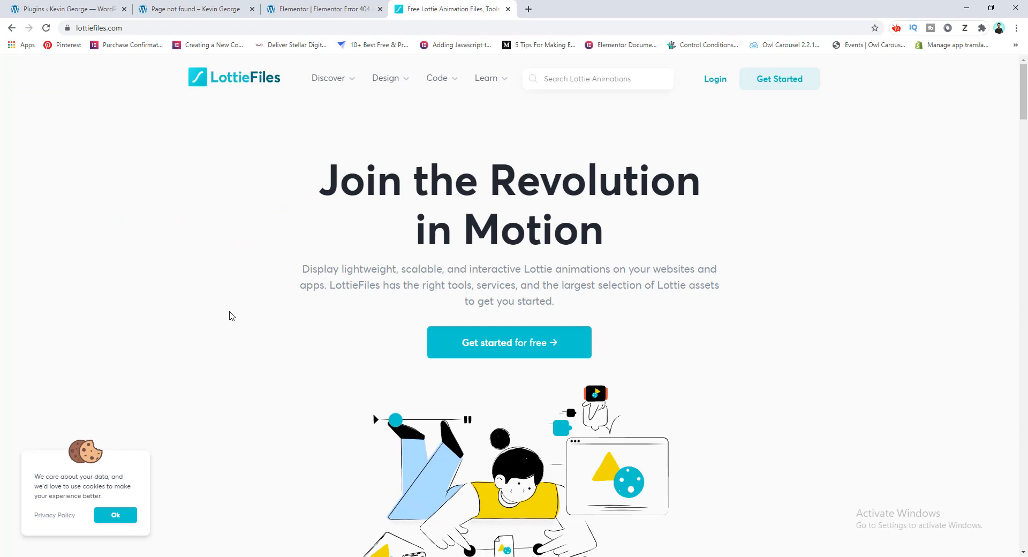
click(328, 78)
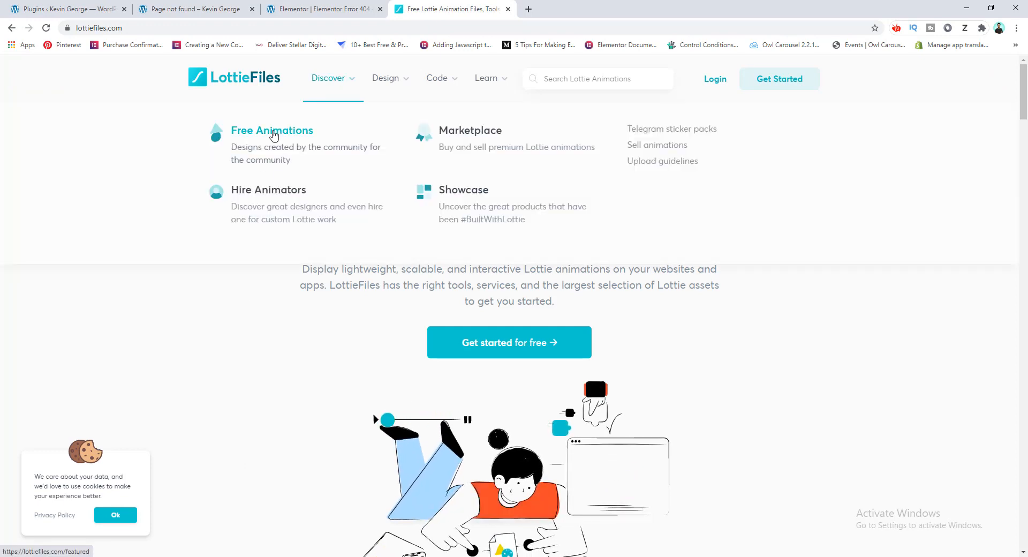
click(272, 131)
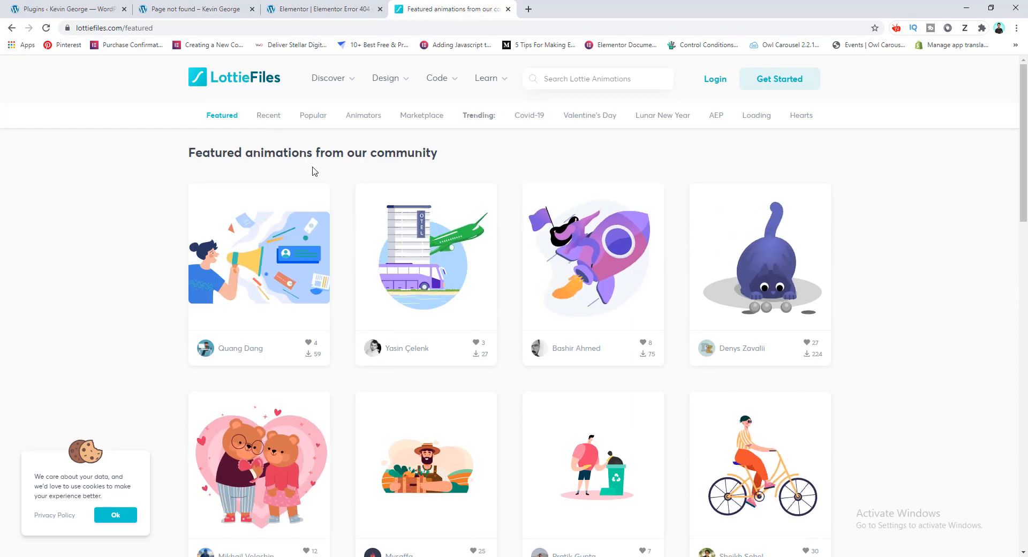
scroll(down, 3)
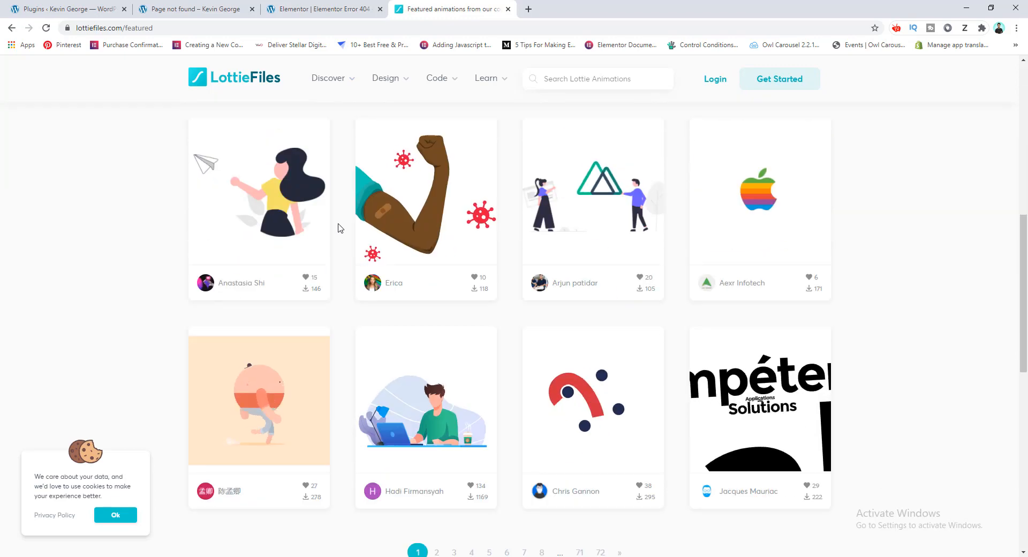
scroll(down, 3)
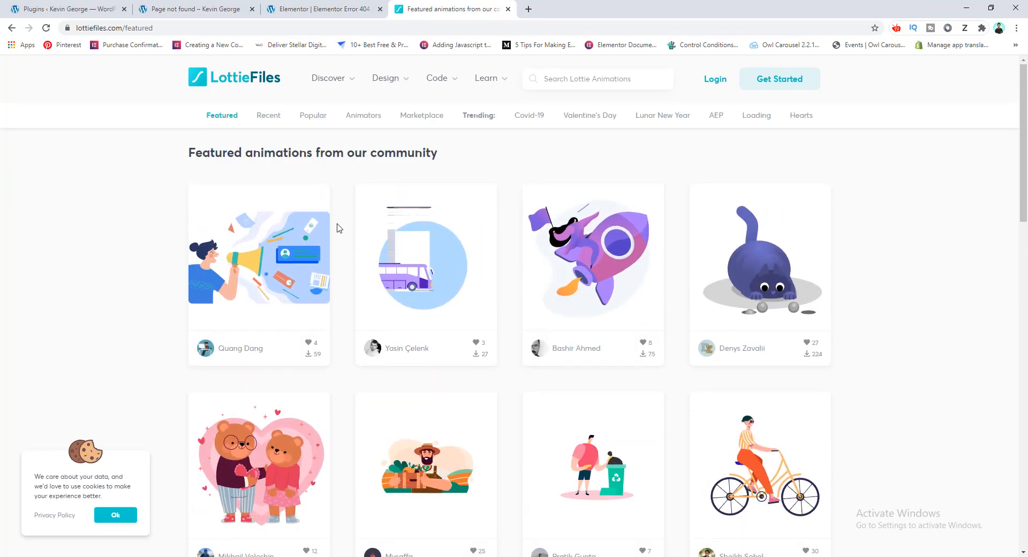
Step: Search the library for '404' and open the '404 error cat documents' animation
click(598, 80)
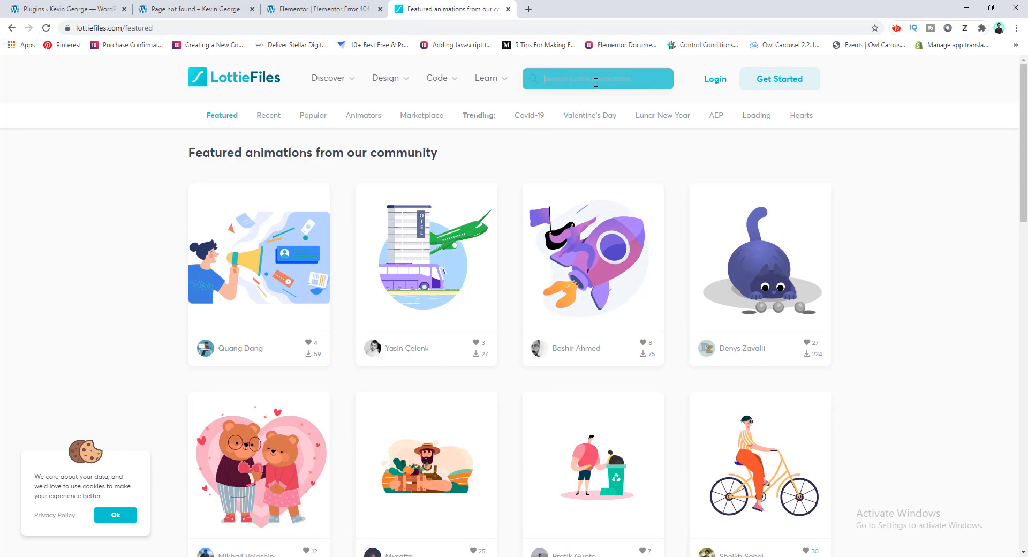
text(404)
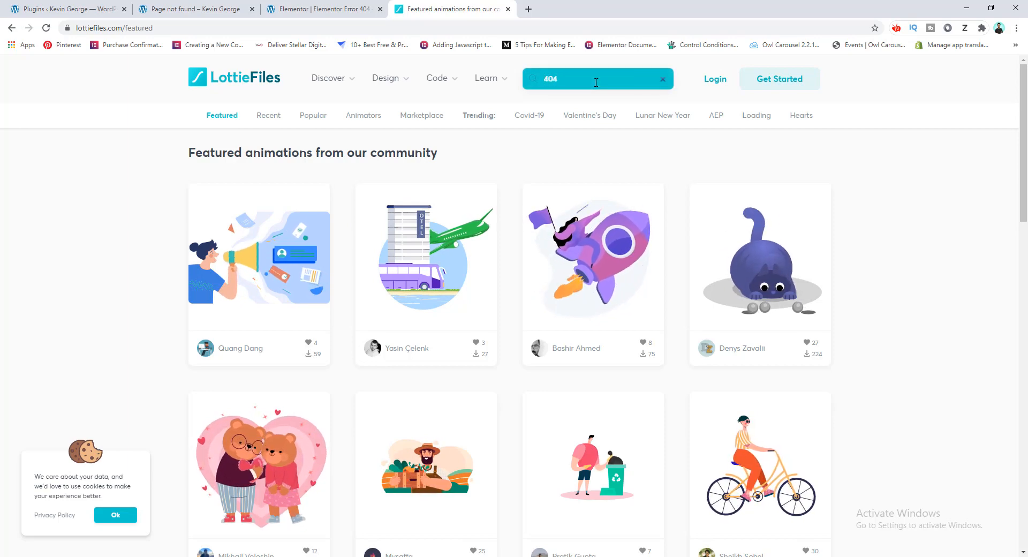
key(Enter)
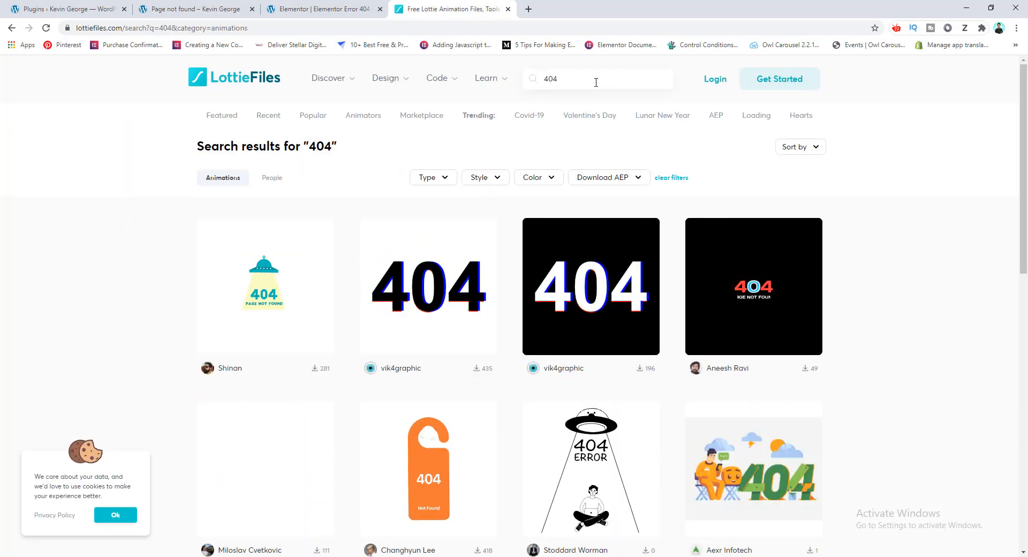
scroll(down, 3)
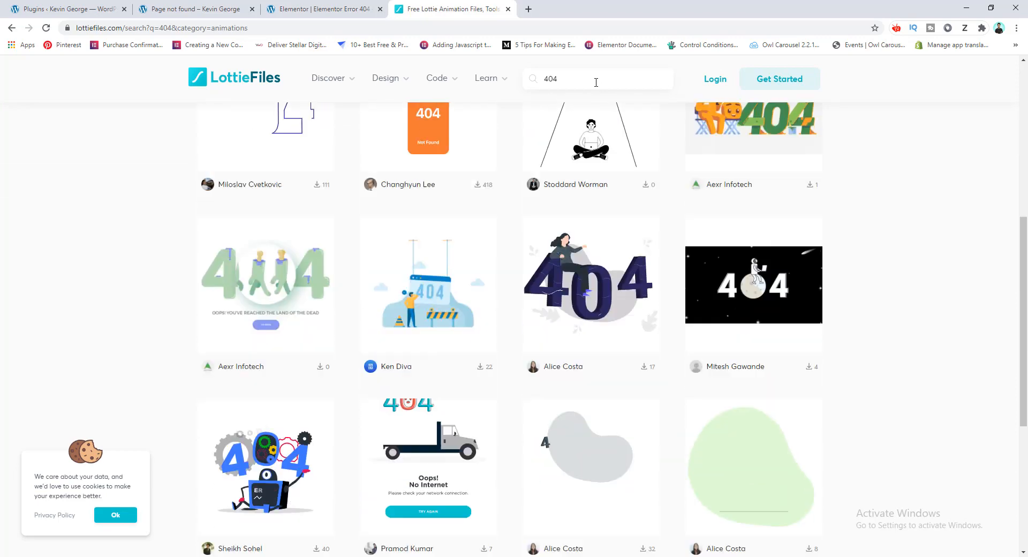
scroll(down, 3)
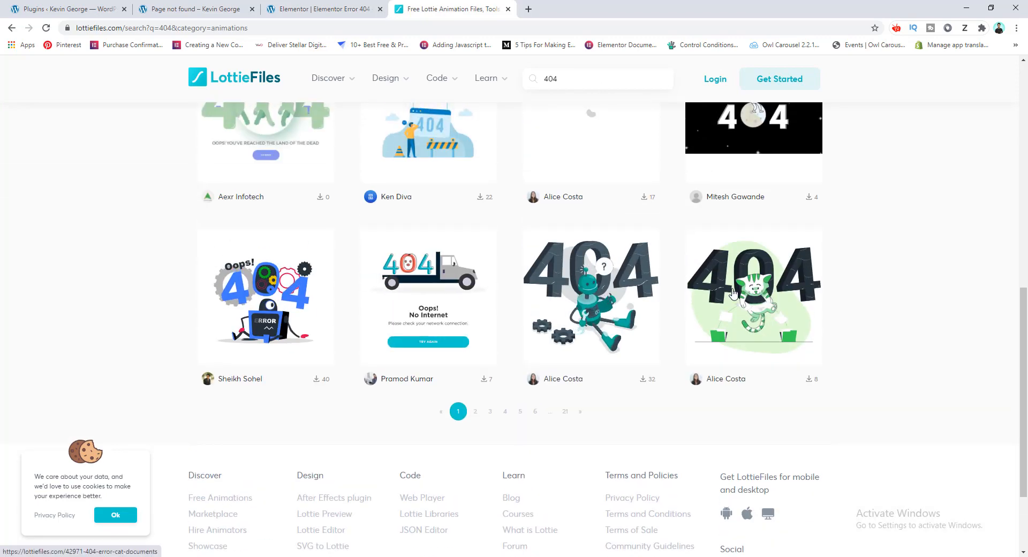
click(754, 297)
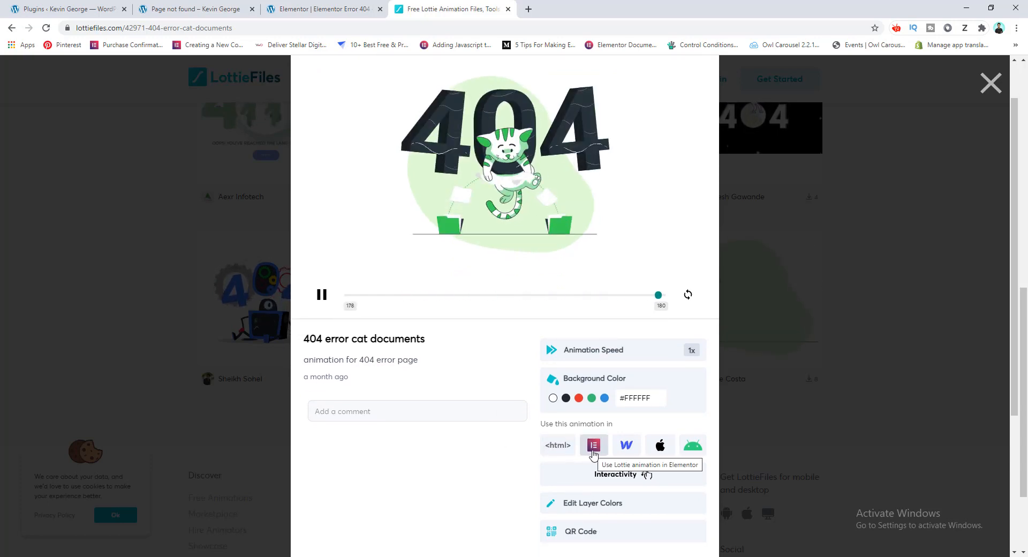
Step: Choose Use in Elementor, sign in with Google and copy the Lottie Animation URL
click(593, 445)
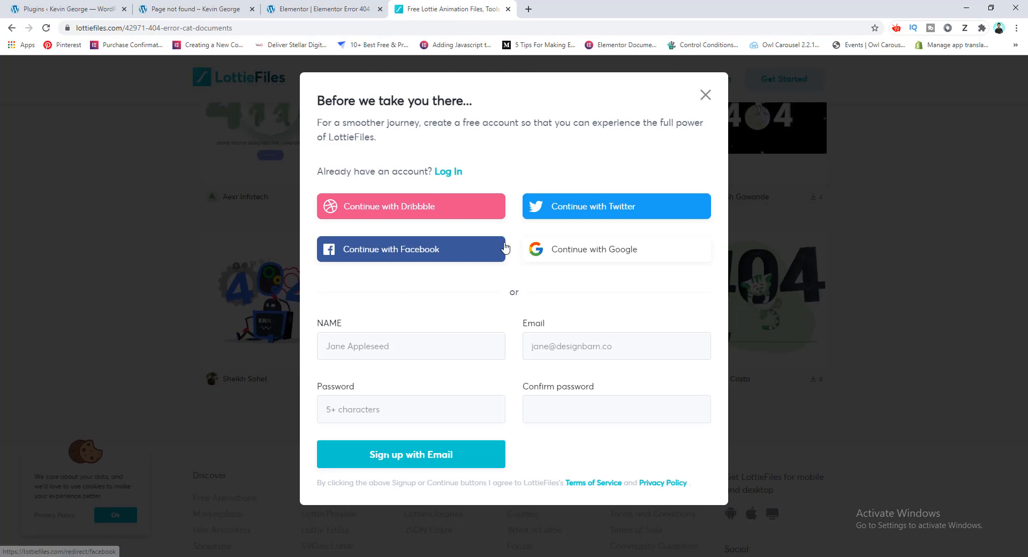
mouse_move(562, 273)
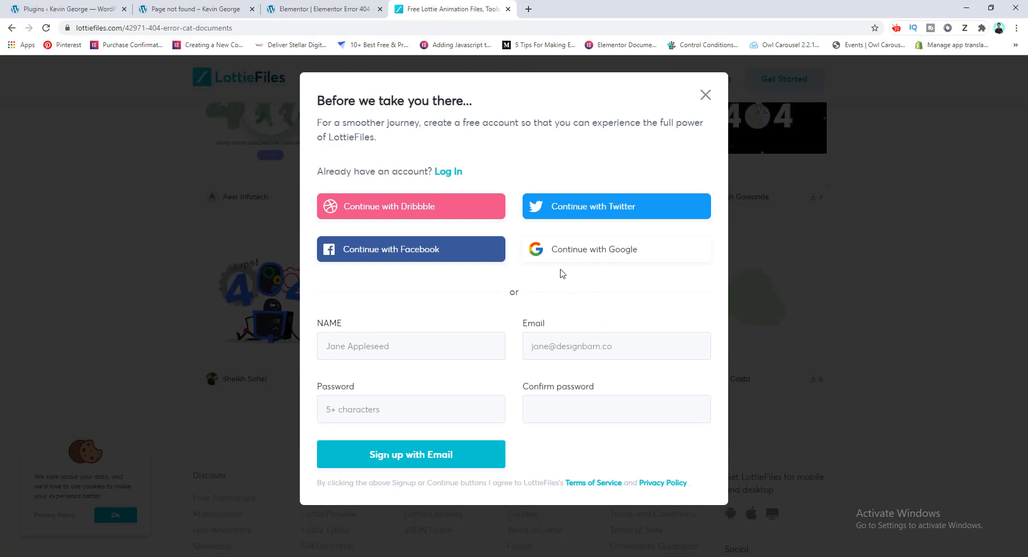
mouse_move(549, 252)
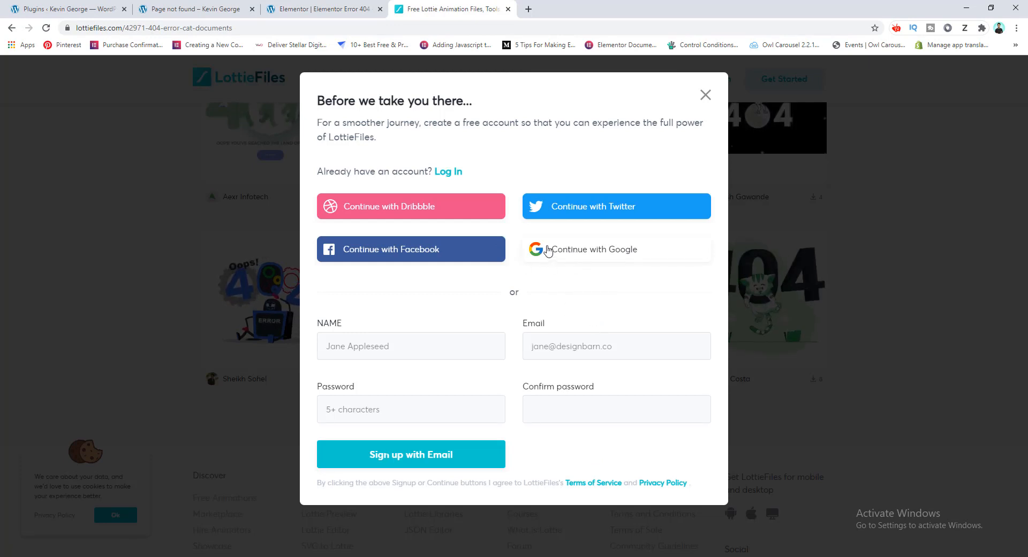
click(705, 96)
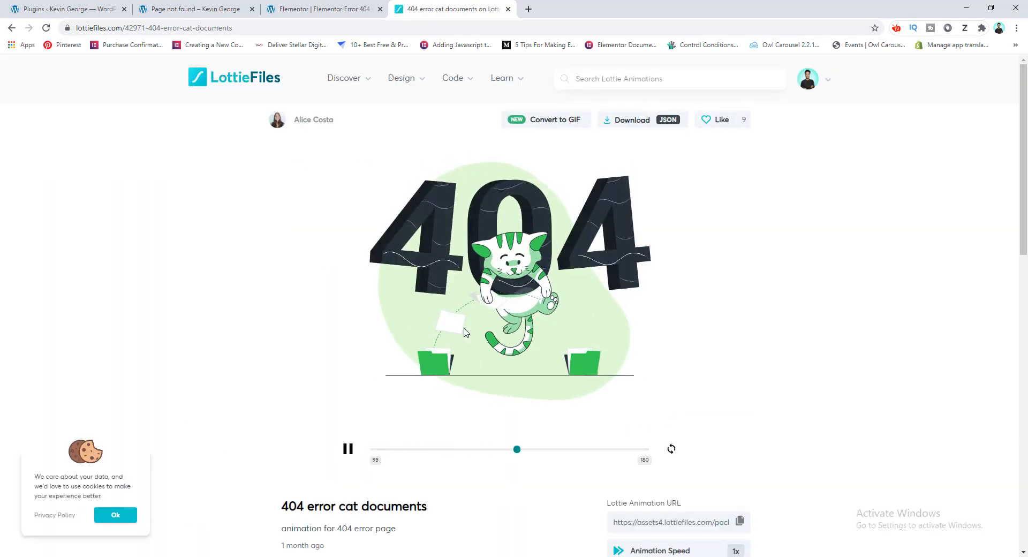
scroll(down, 3)
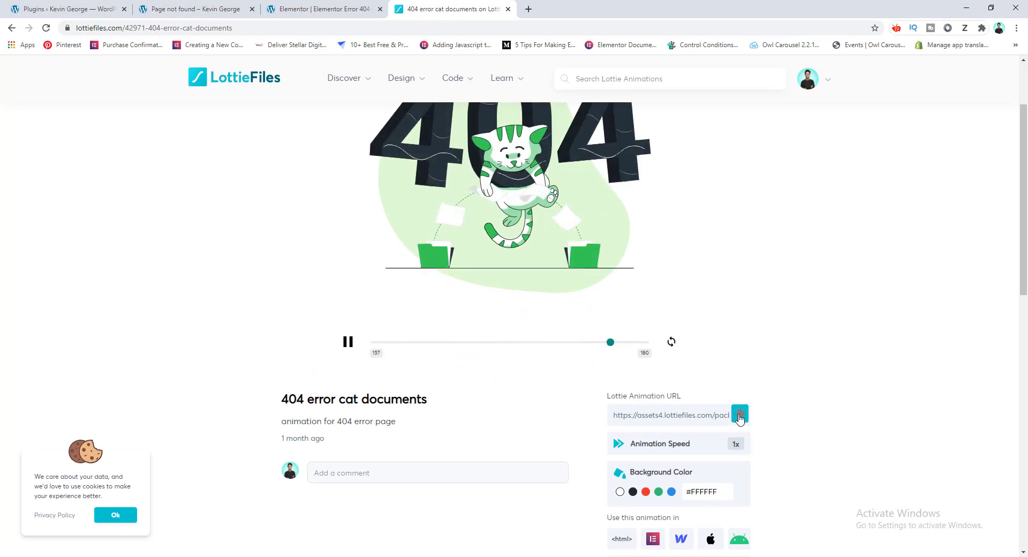
click(740, 414)
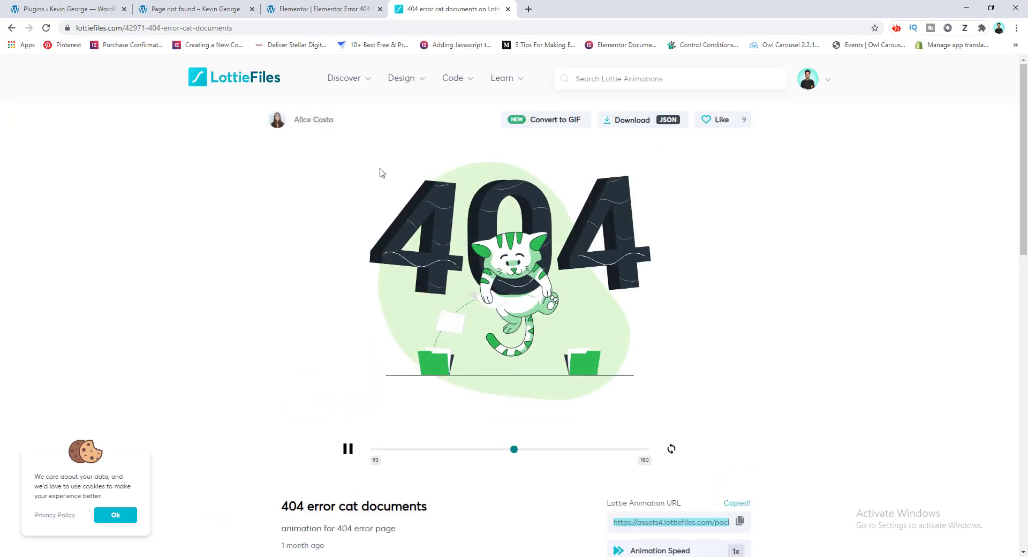
Step: Set the Lottie widget's Source to External URL and paste the copied LottieFiles .json URL
click(321, 10)
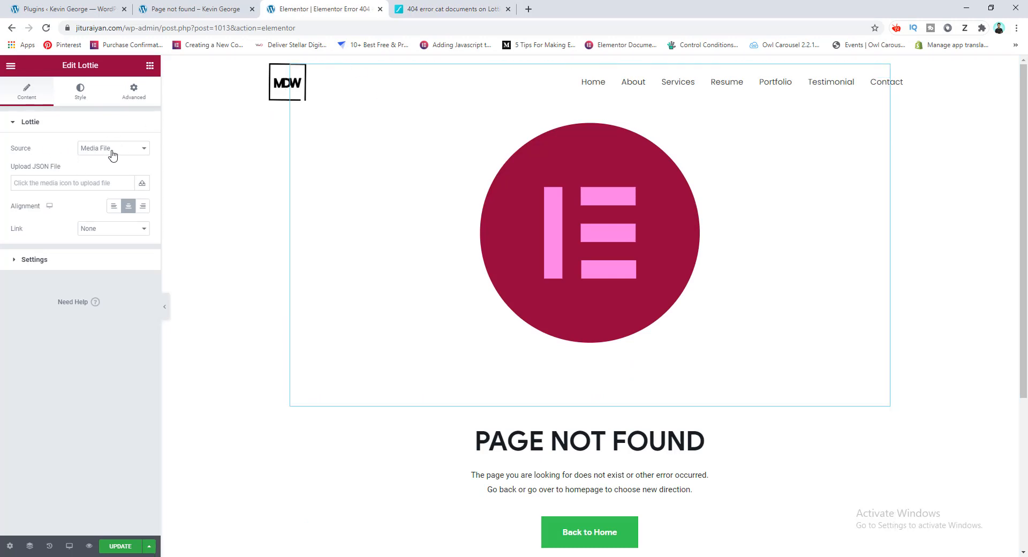
click(113, 148)
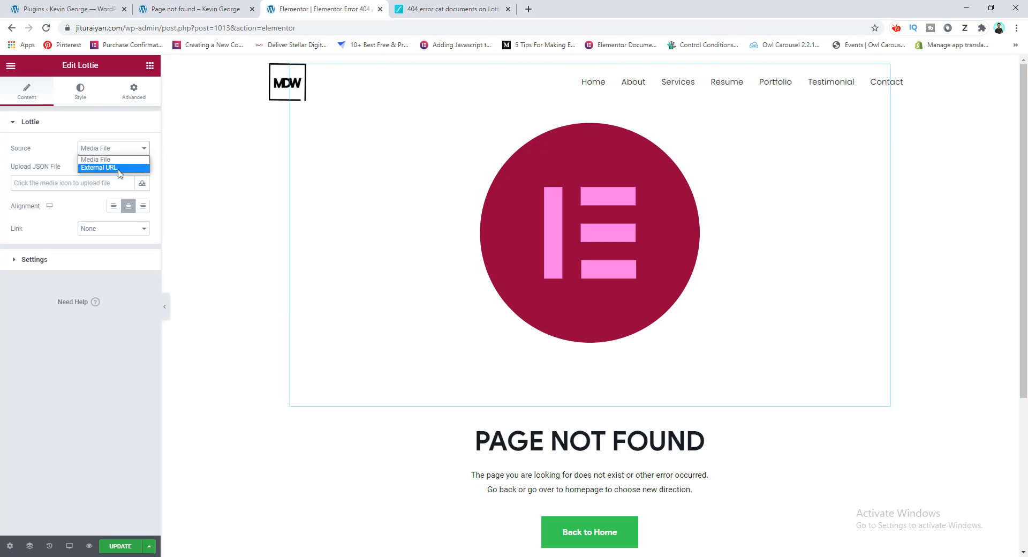
click(103, 169)
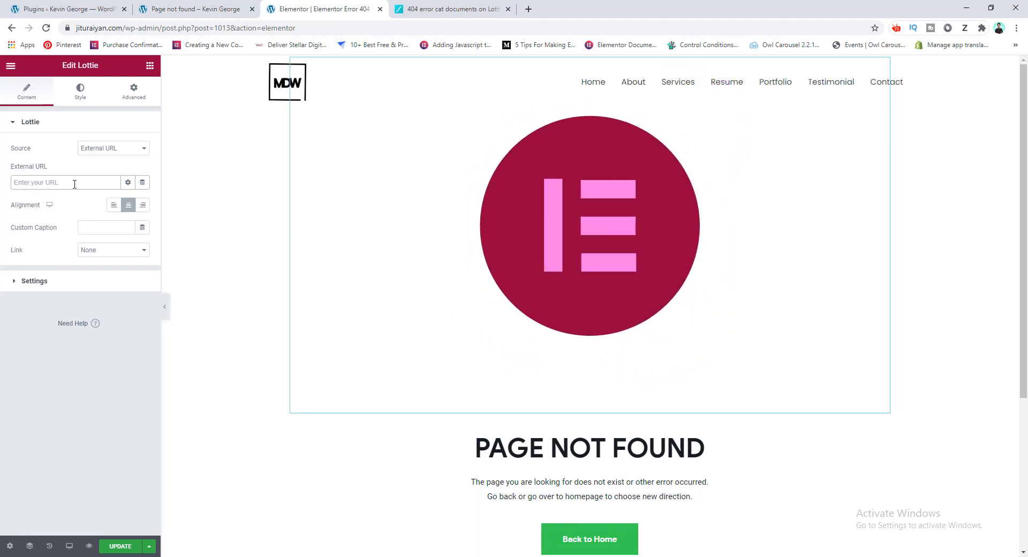
text(es.com/packages/lf2q_btueaagi.json)
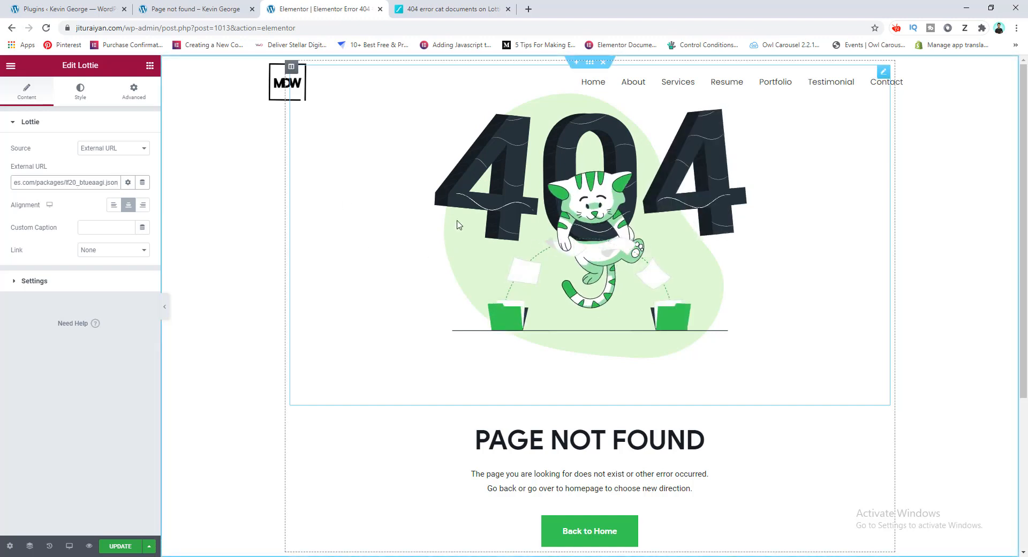
click(451, 9)
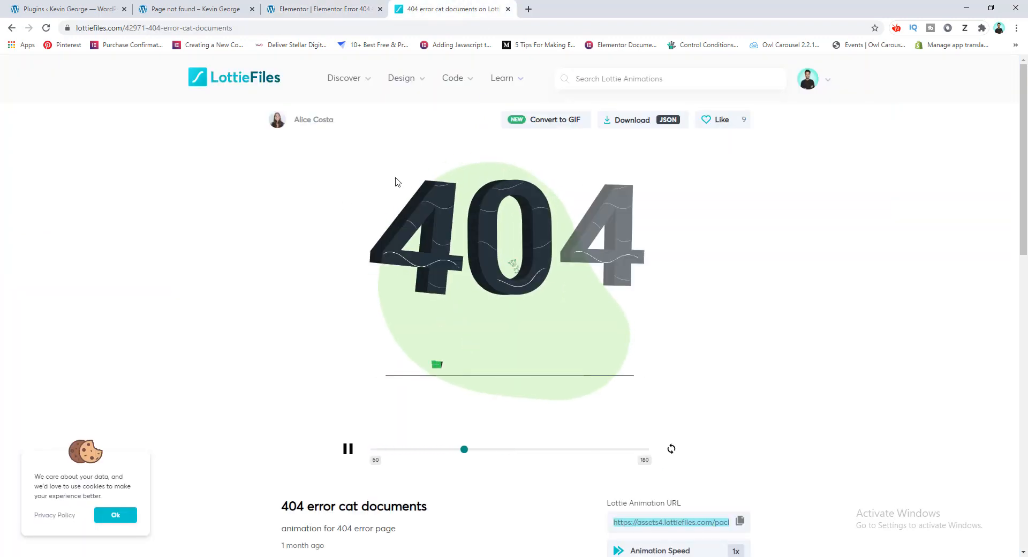
click(321, 9)
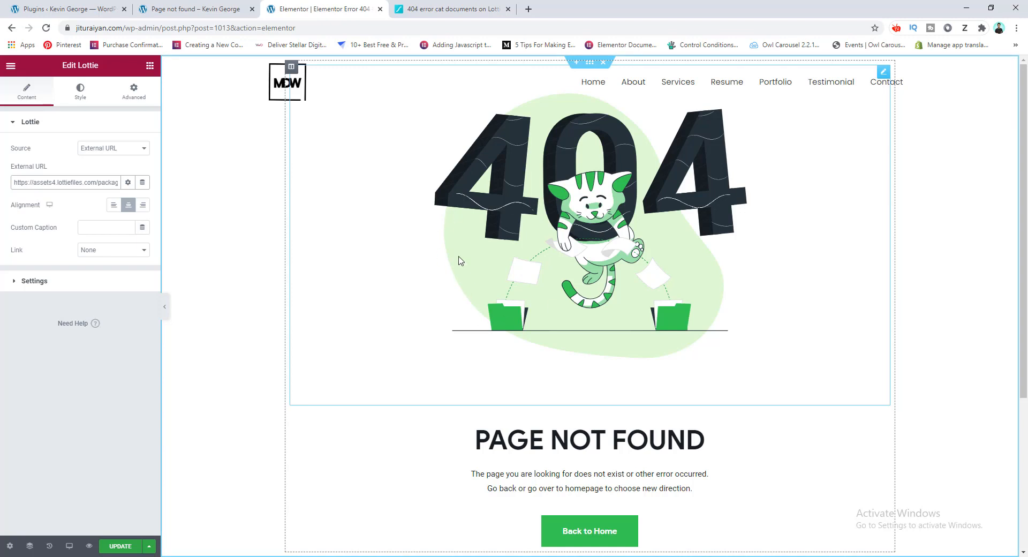
mouse_move(419, 275)
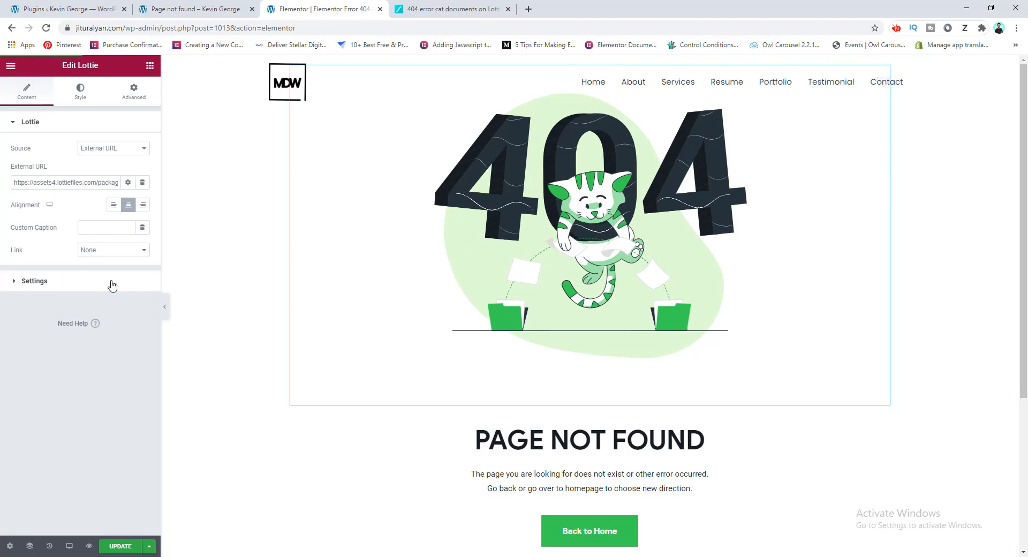
Step: In the Lottie playback settings, try Loop on and switch it back off
click(34, 281)
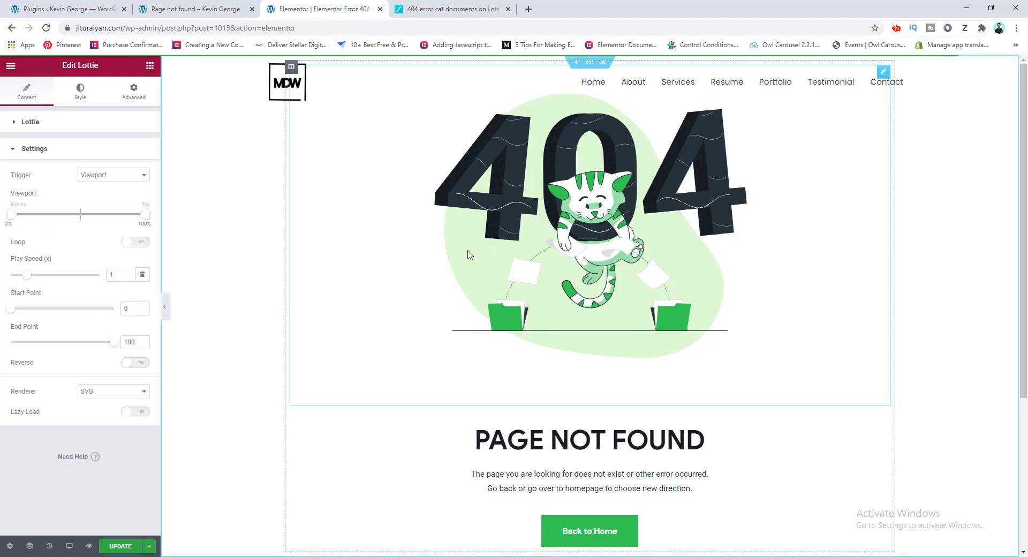
mouse_move(358, 379)
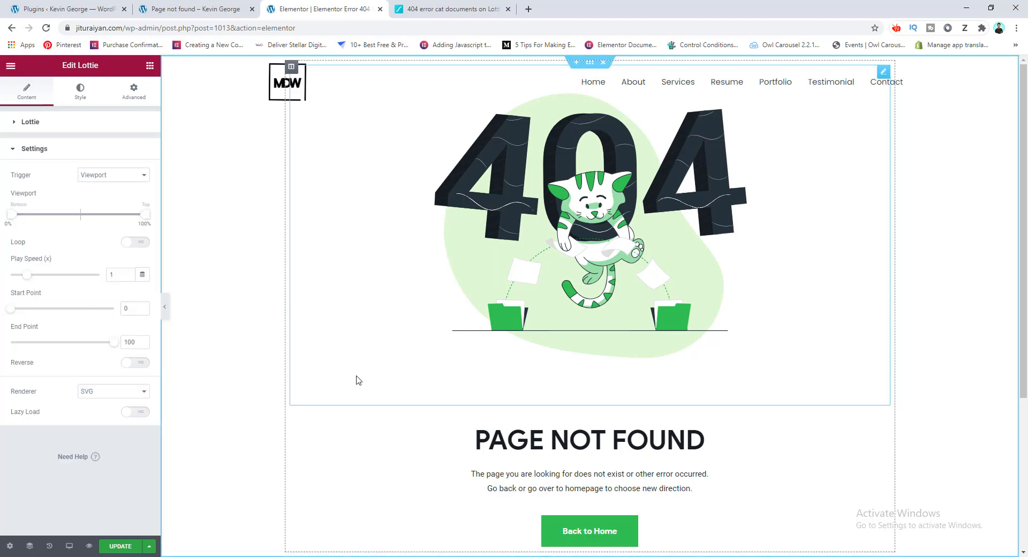
mouse_move(381, 345)
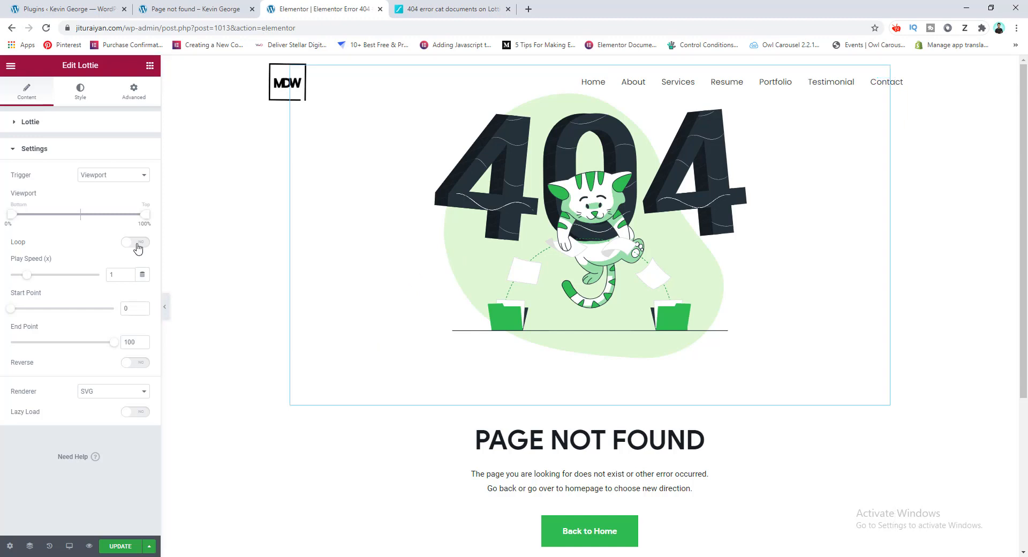
click(134, 242)
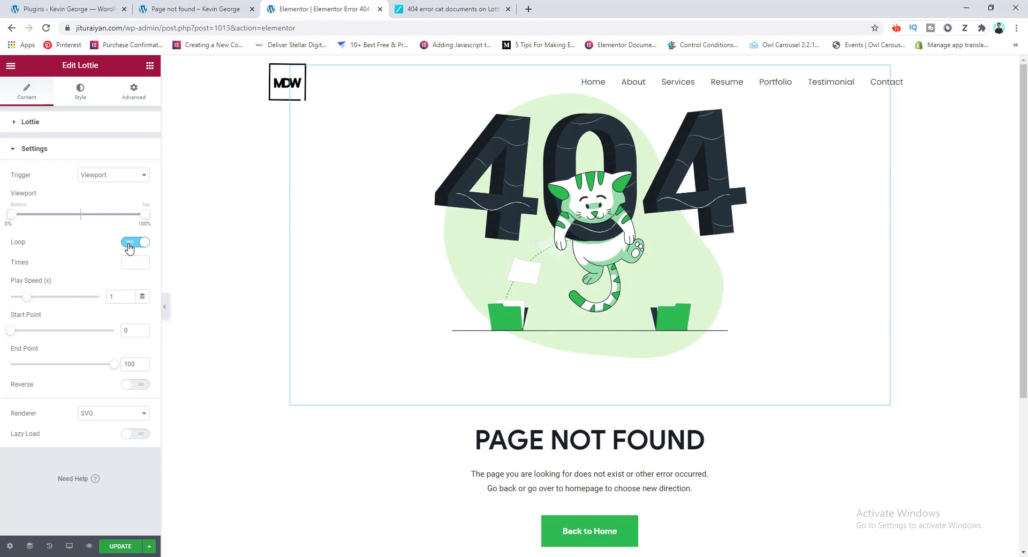
click(134, 242)
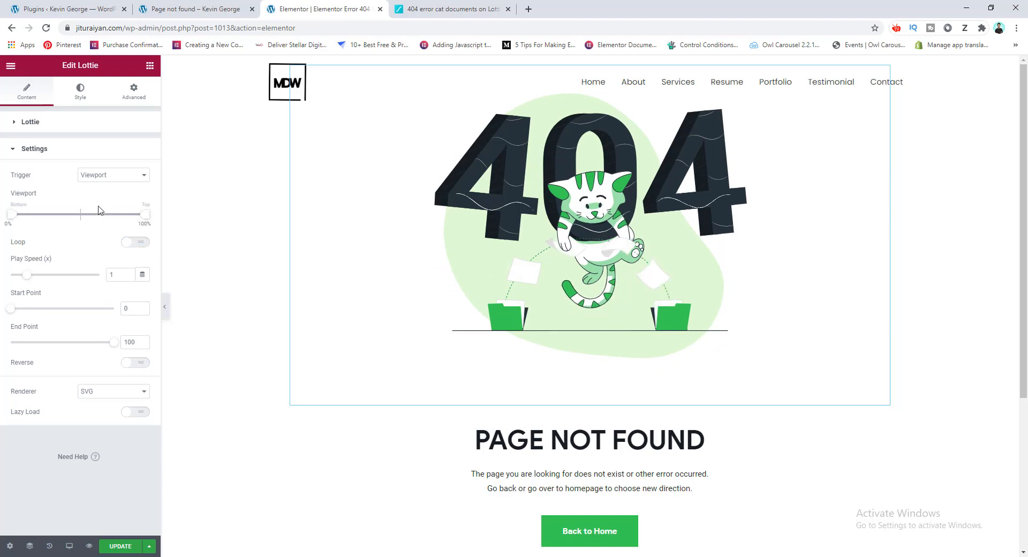
mouse_move(116, 180)
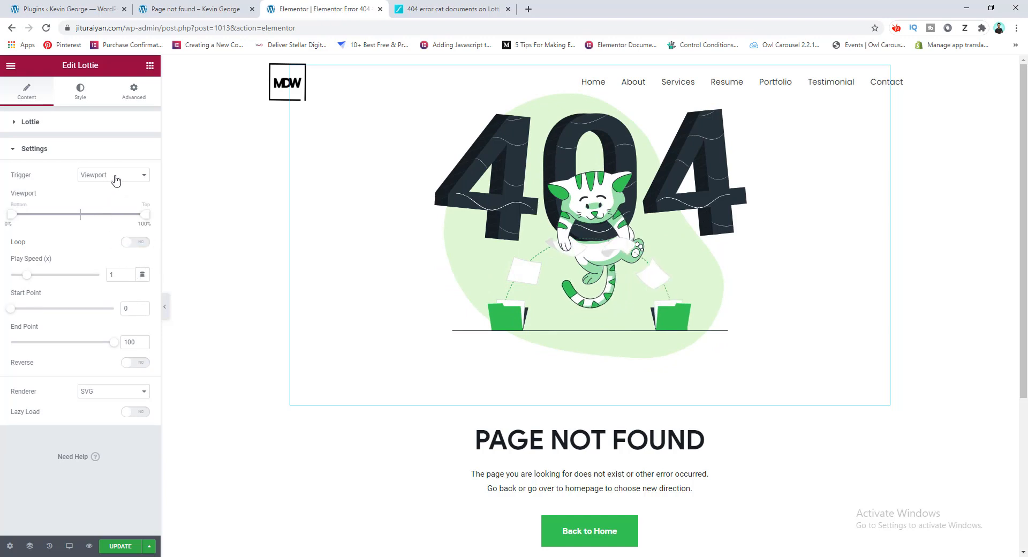
Step: Try the On Click trigger, then set Trigger to Scroll and scroll the canvas to test it
click(113, 174)
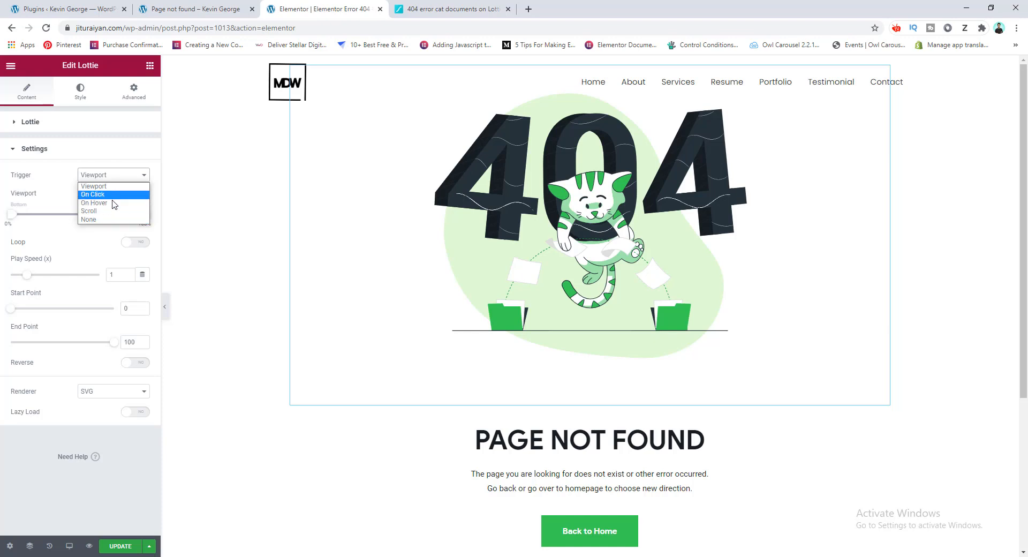
mouse_move(118, 196)
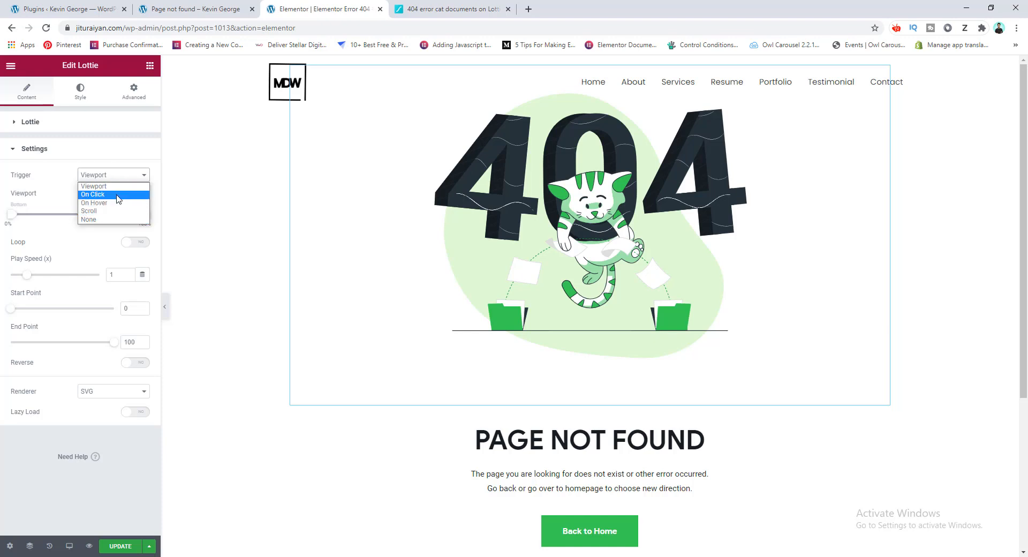
click(93, 195)
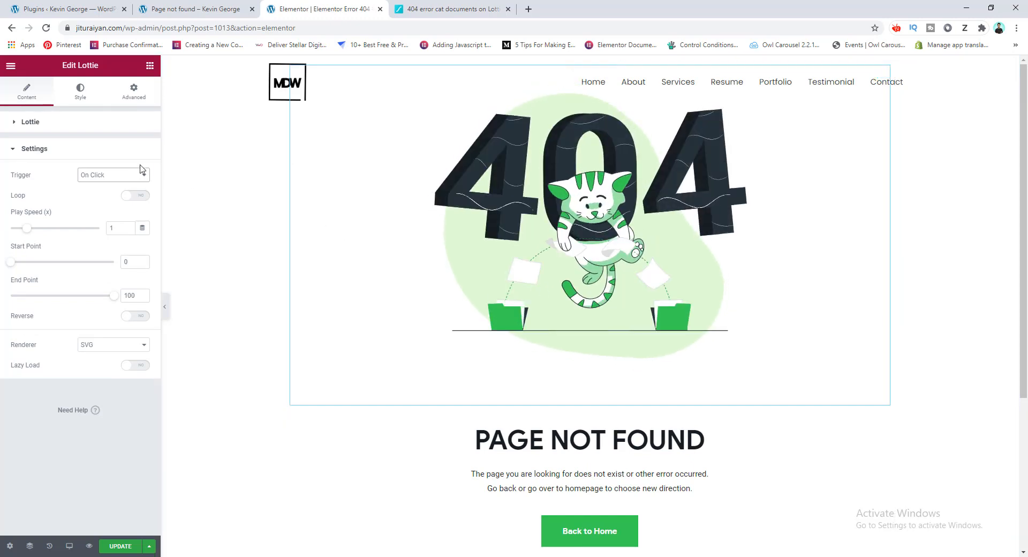
click(114, 175)
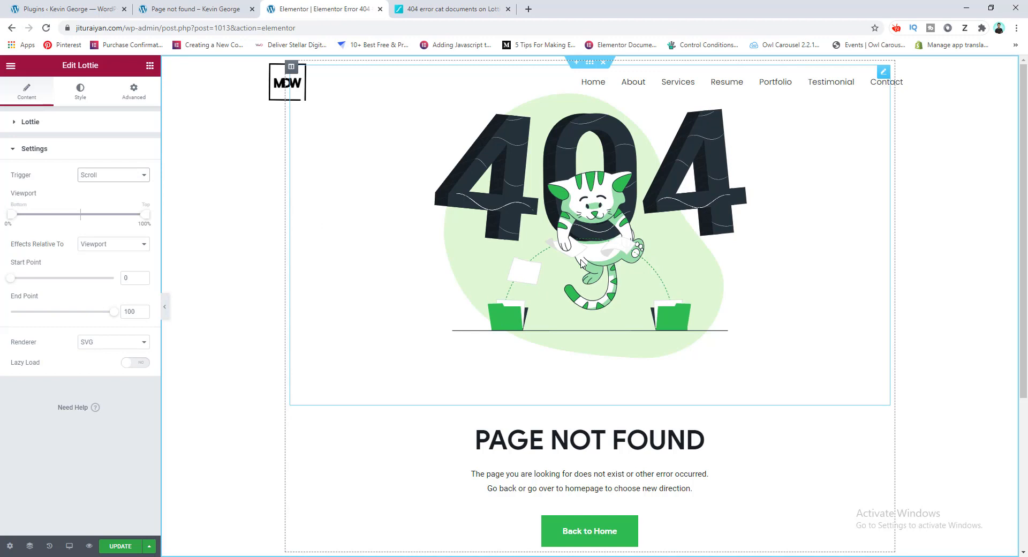
scroll(down, 3)
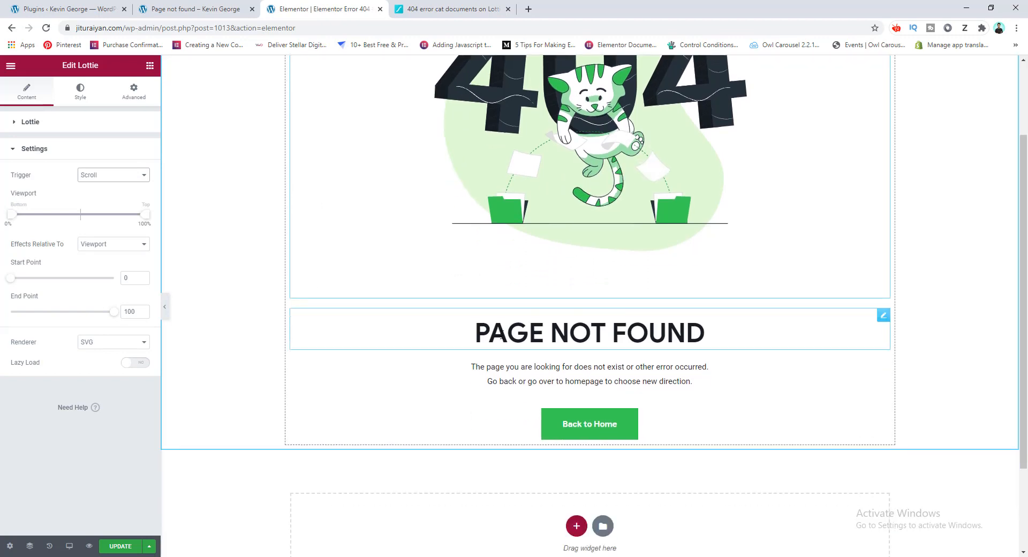
scroll(down, 3)
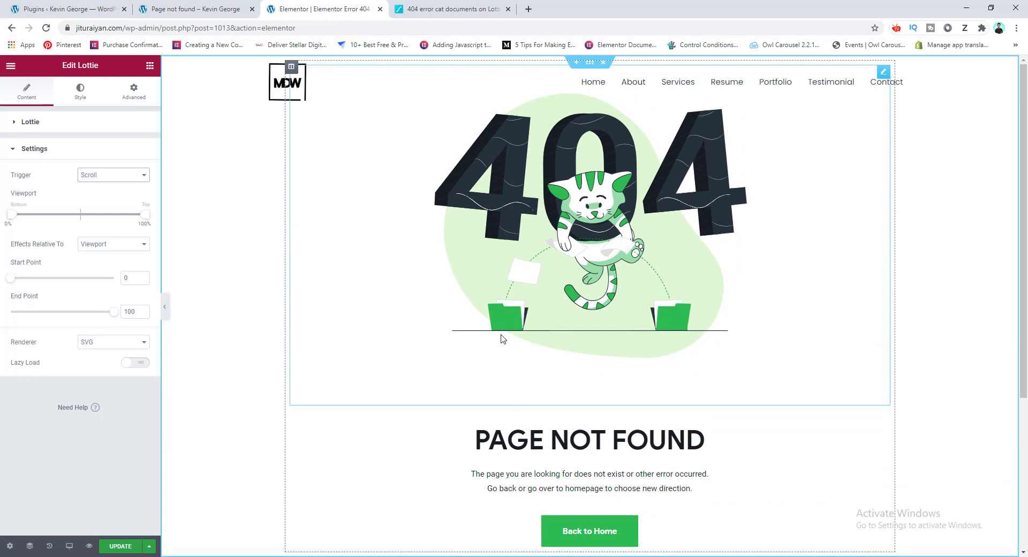
Step: Set Trigger to Viewport, Play Speed to 1.5, preview live, then enable Reverse playback
click(113, 175)
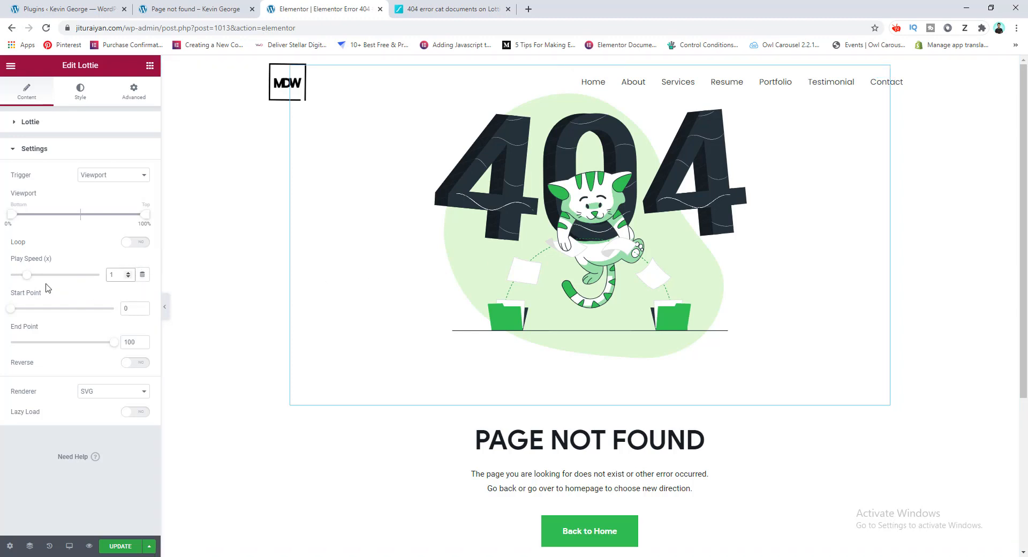
drag(26, 275, 21, 275)
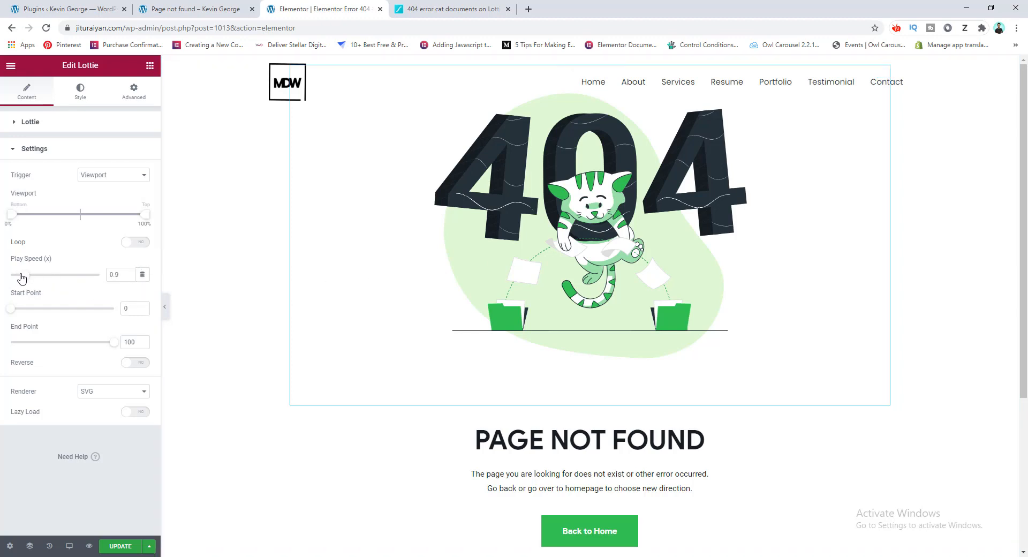
drag(21, 275, 36, 275)
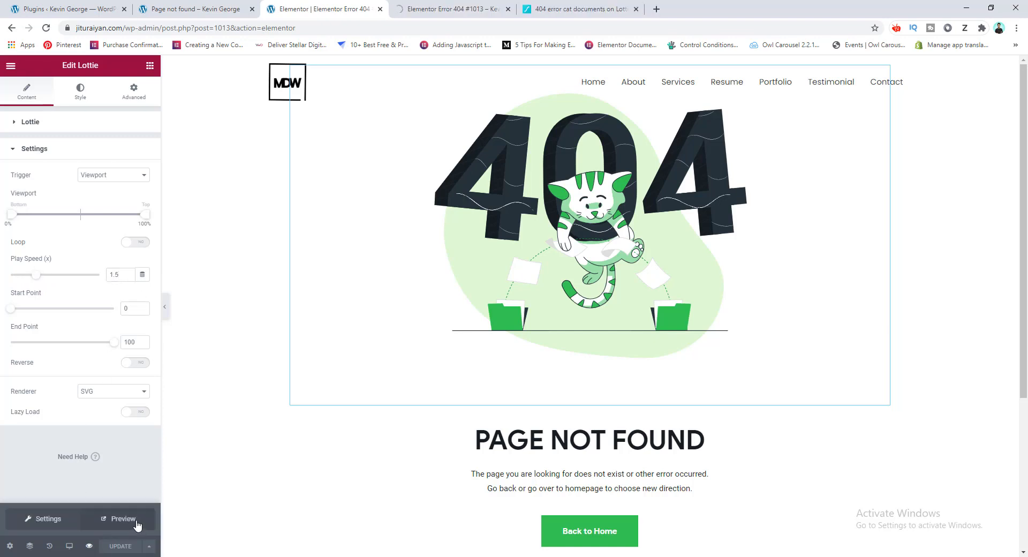
click(119, 519)
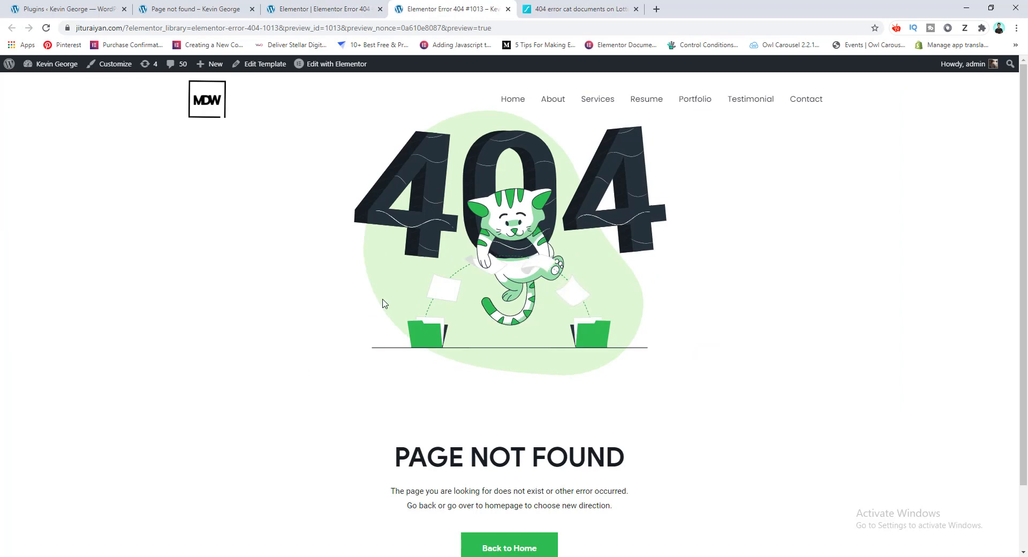
mouse_move(377, 312)
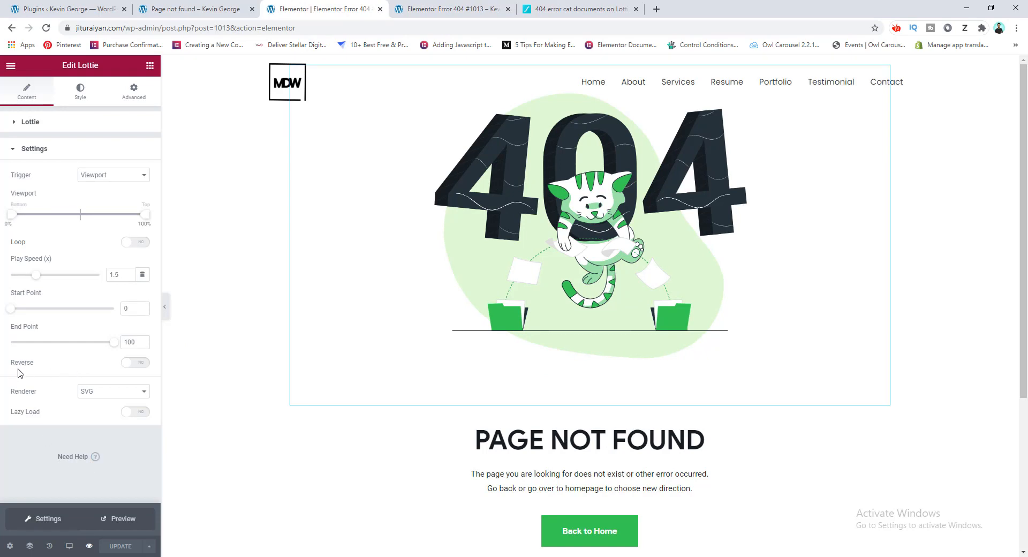
mouse_move(138, 368)
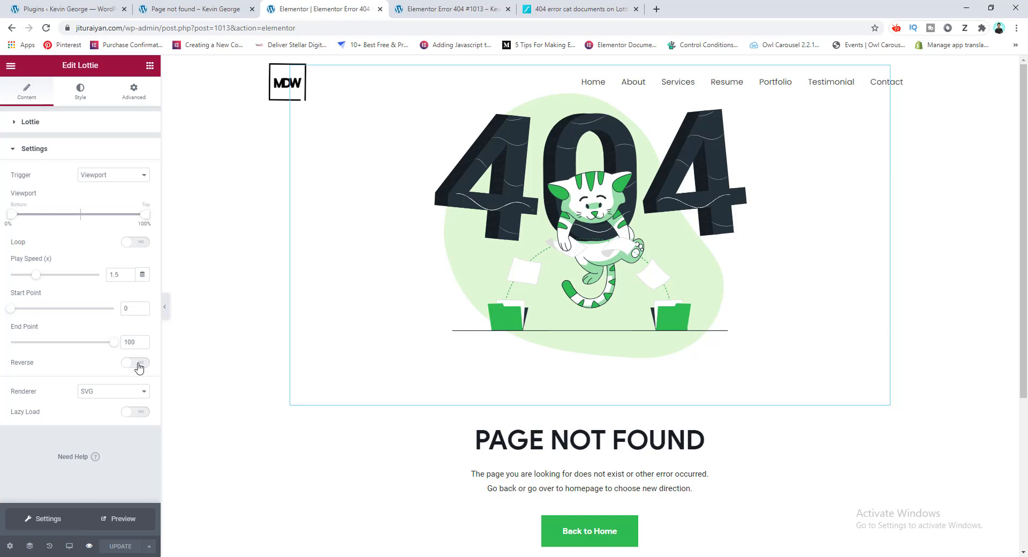
click(135, 363)
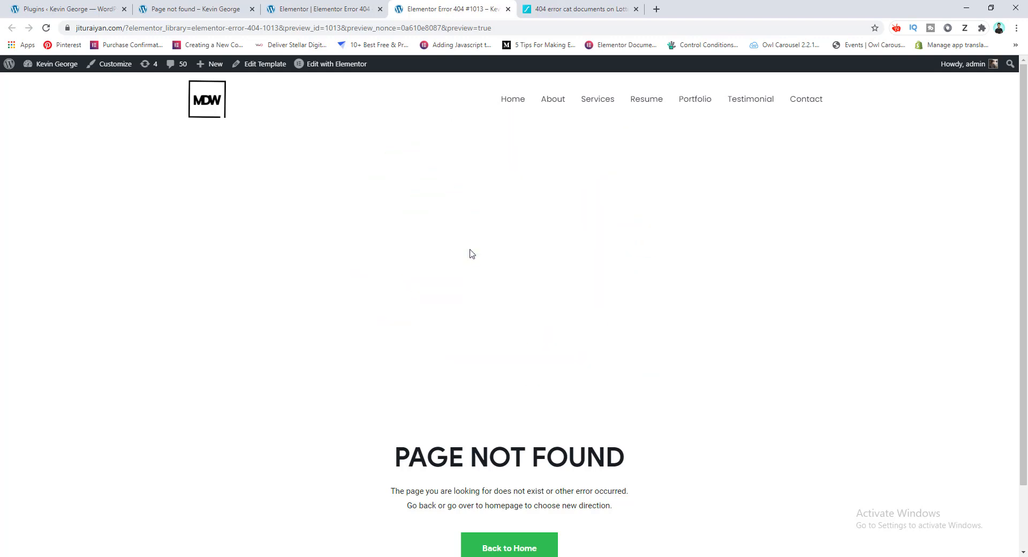
mouse_move(422, 186)
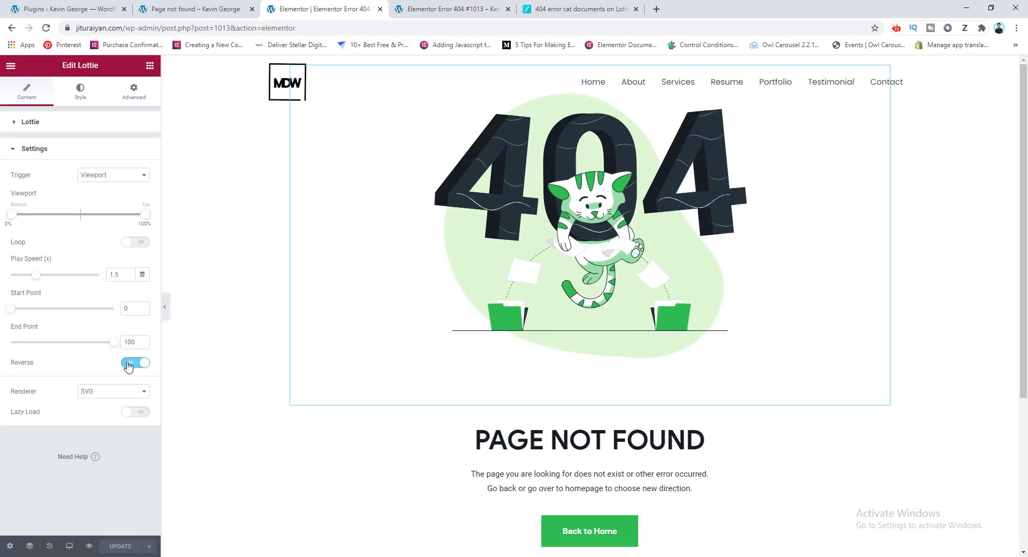
Step: Switch the Reverse toggle back off
click(135, 363)
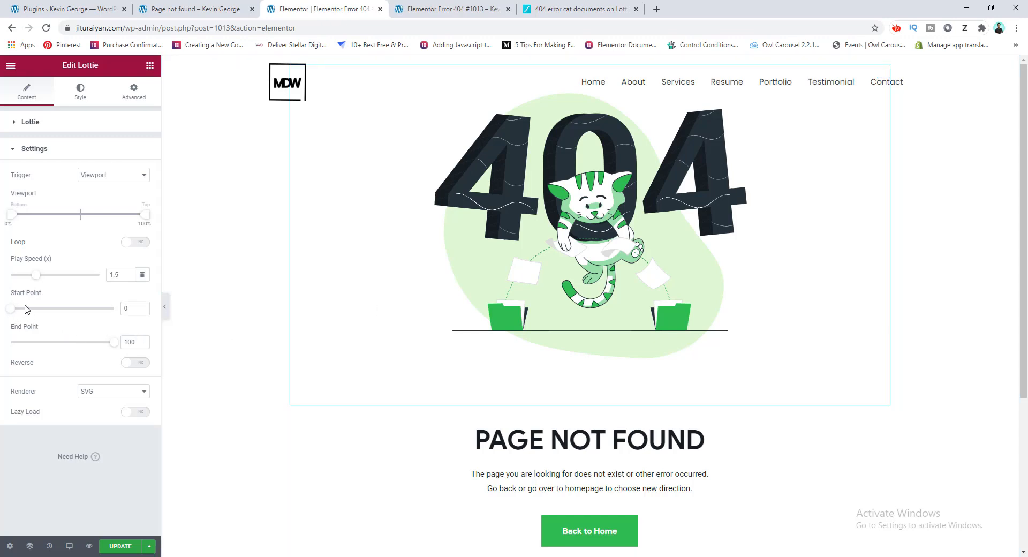
mouse_move(56, 316)
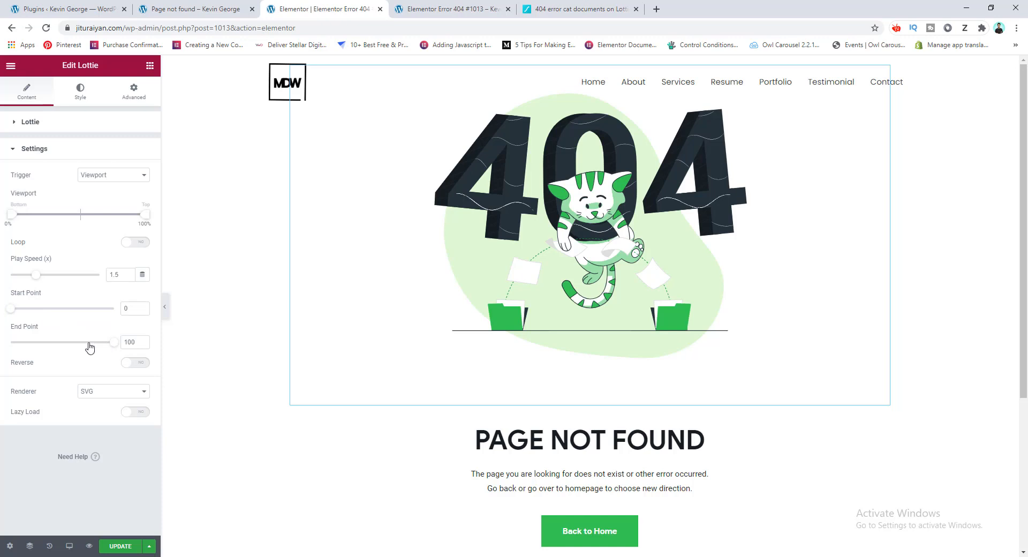
mouse_move(103, 368)
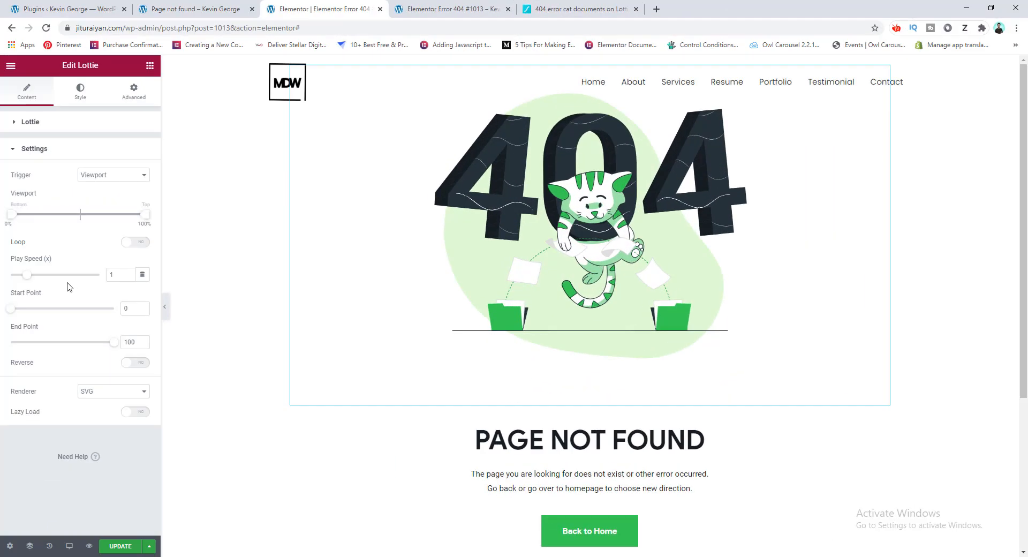
Step: Set the cat animation's width to about 45% in its Style settings
click(80, 91)
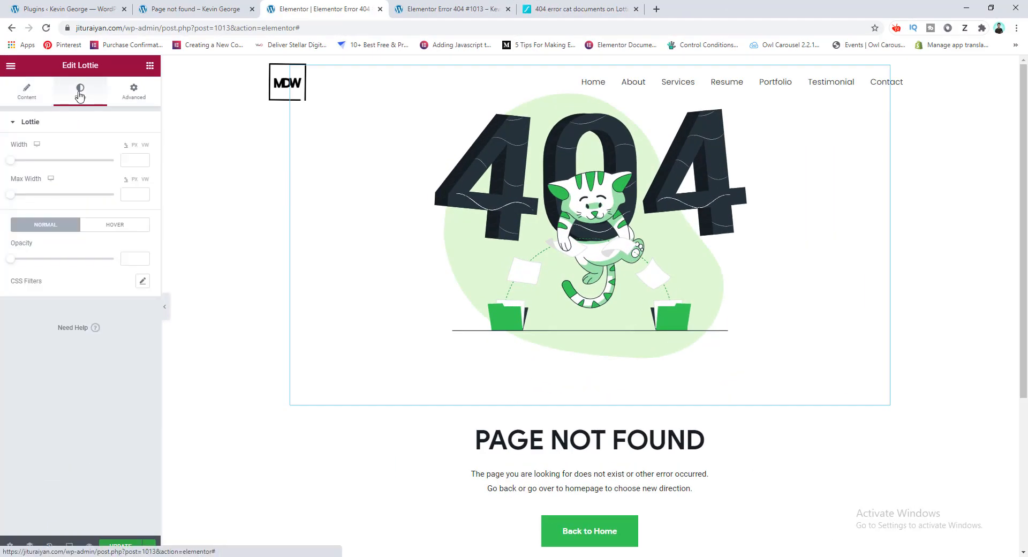
click(79, 90)
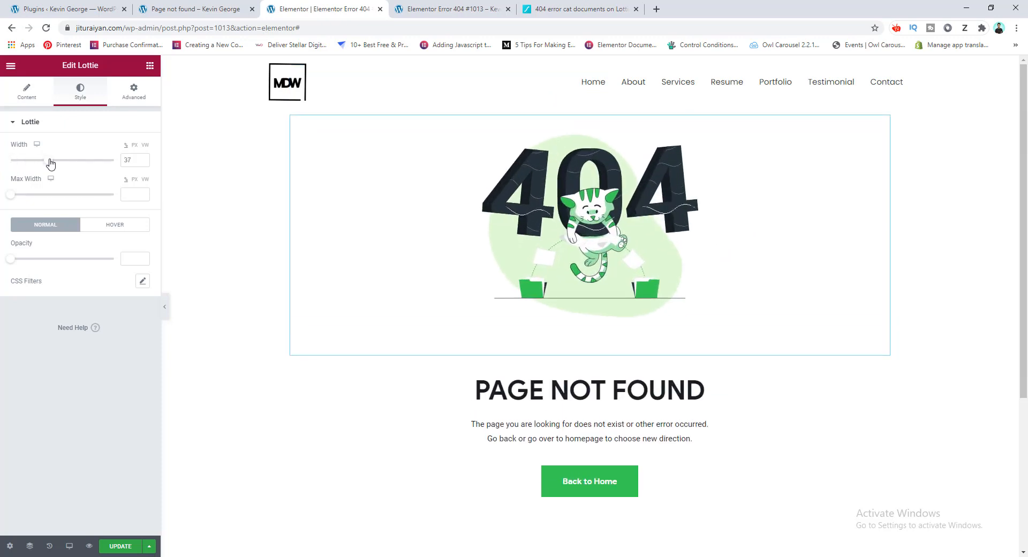
drag(50, 159, 59, 160)
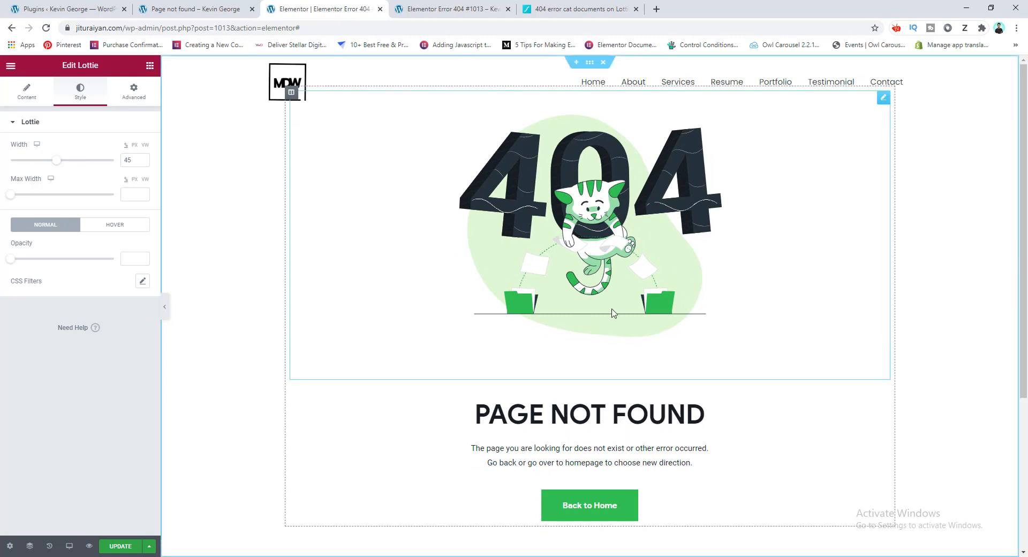
mouse_move(573, 319)
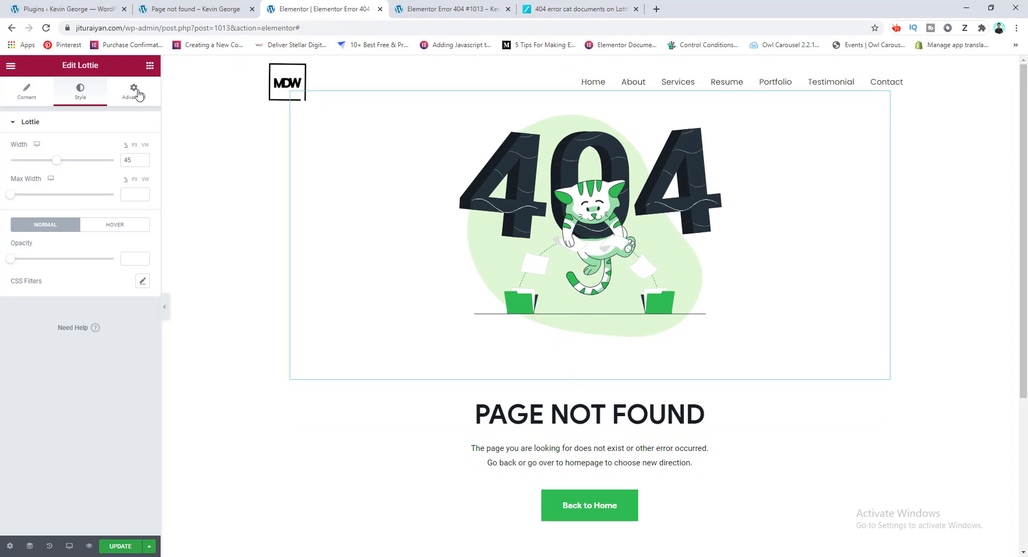
Step: Give the animation unlinked margins: -50 bottom and a custom top value in Advanced settings
click(133, 91)
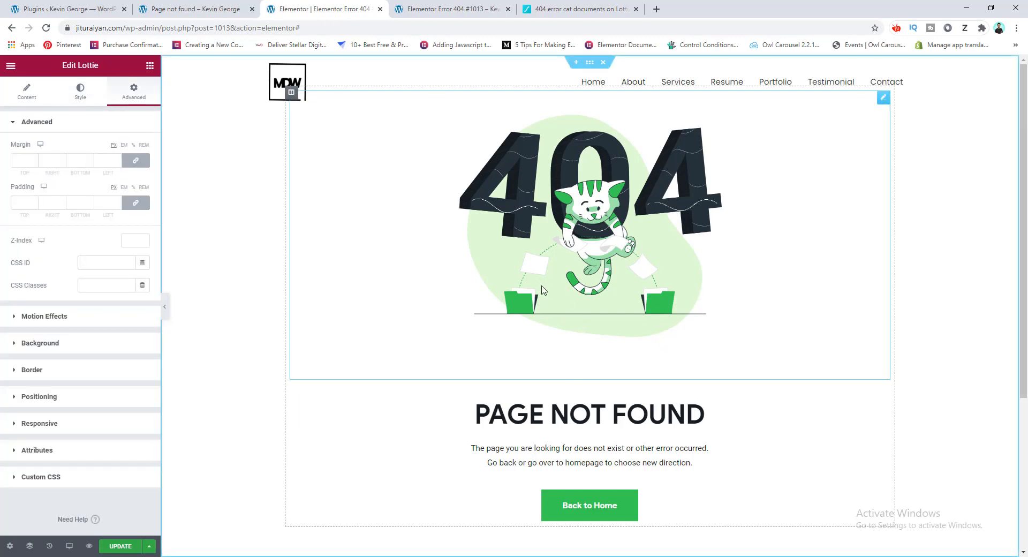
mouse_move(439, 277)
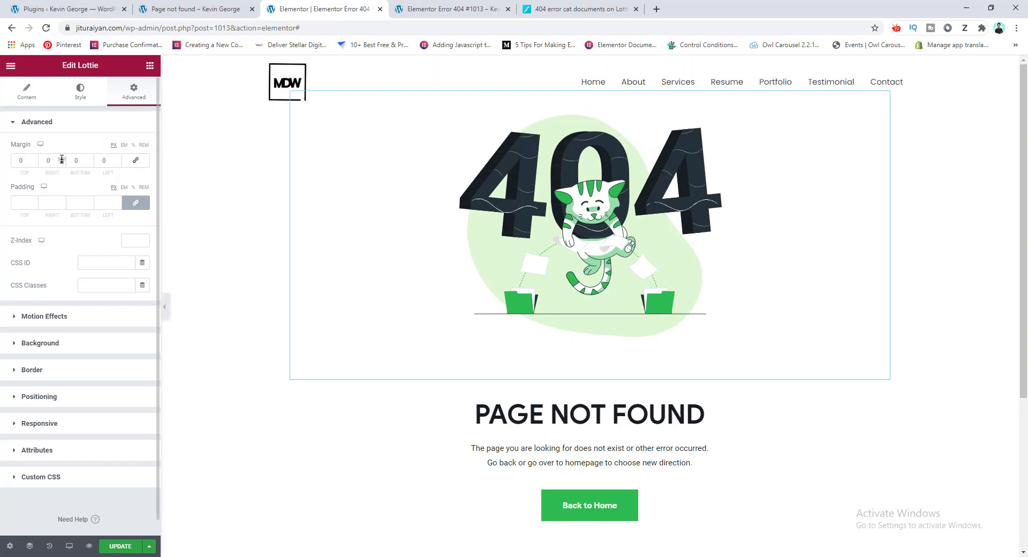
click(79, 160)
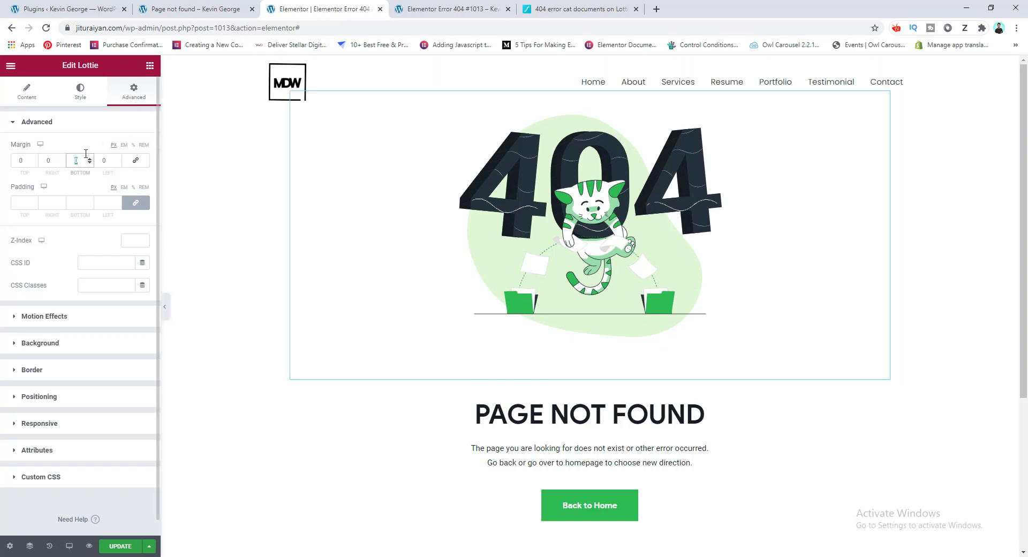
text(-50)
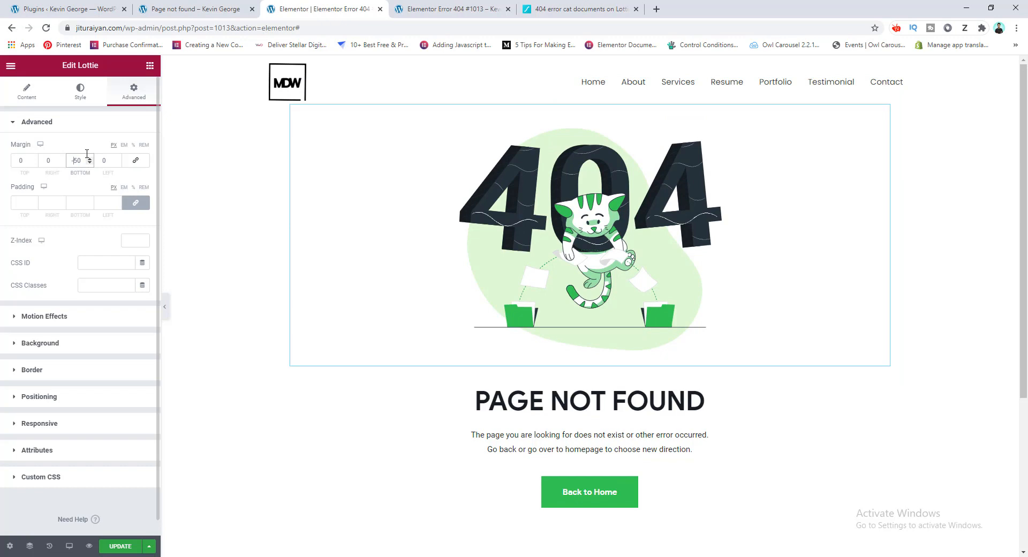
click(88, 160)
text(25)
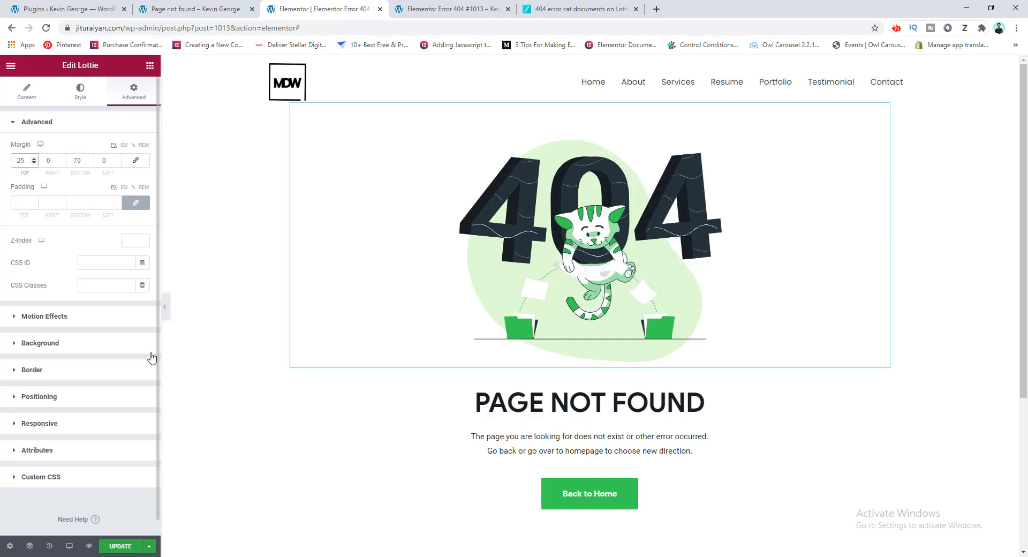
mouse_move(129, 516)
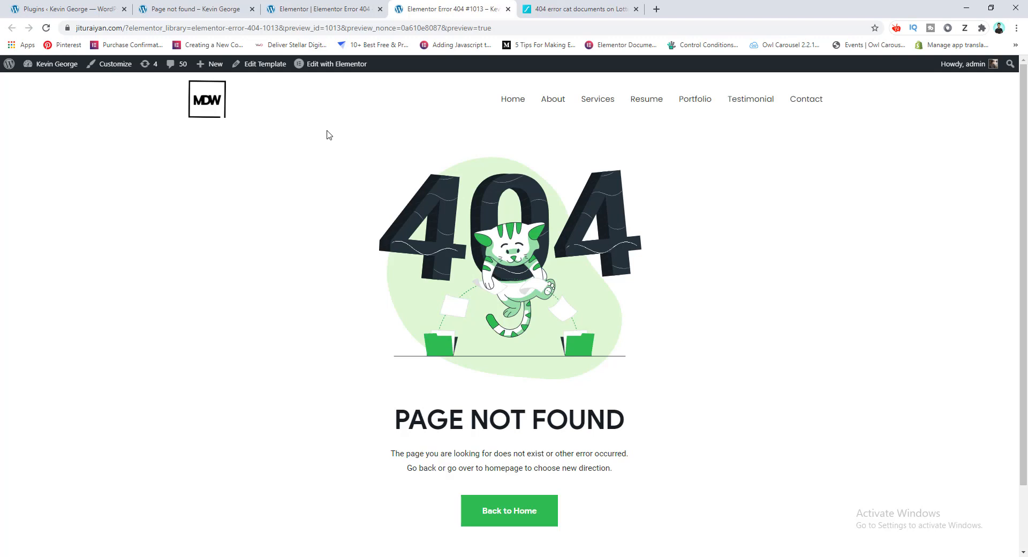
mouse_move(539, 277)
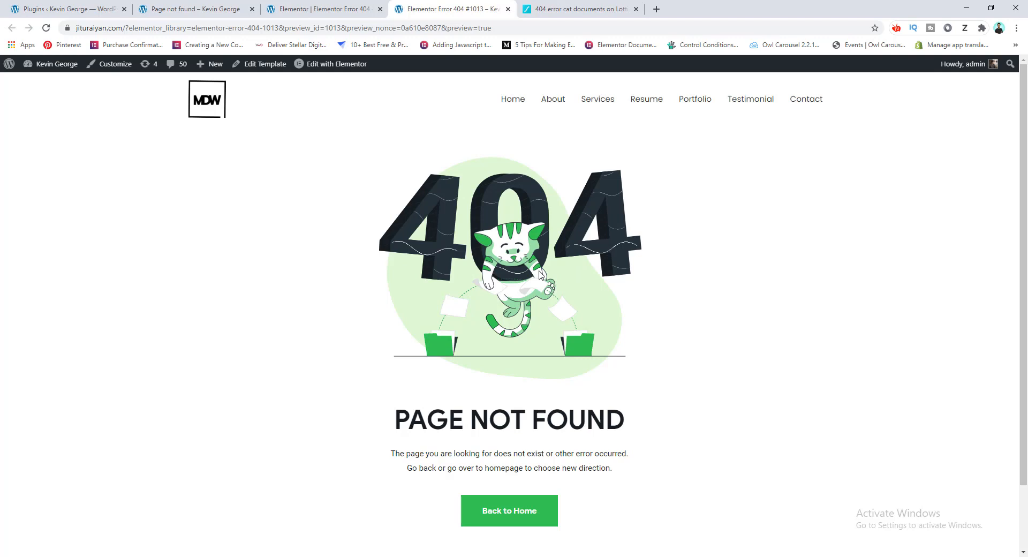
mouse_move(555, 268)
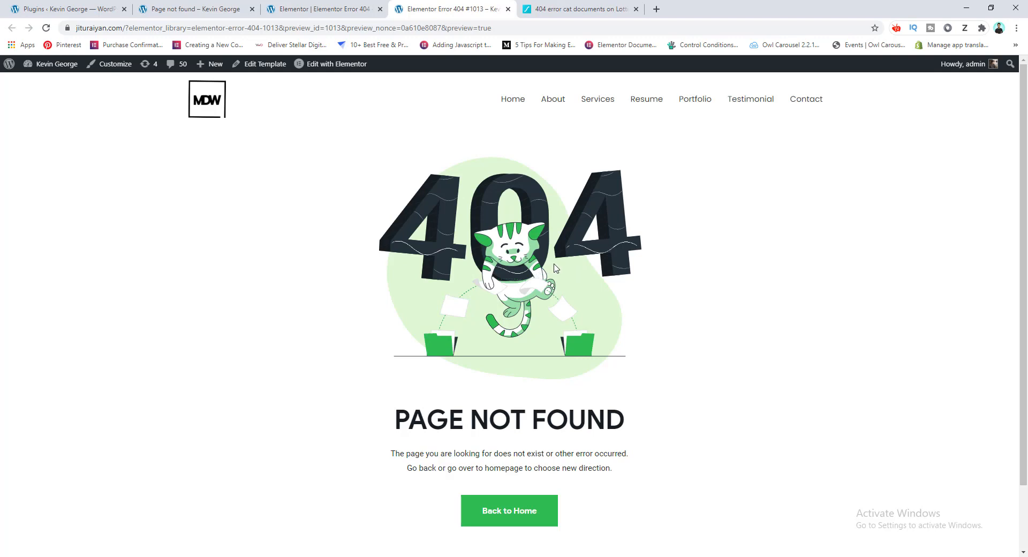
mouse_move(558, 267)
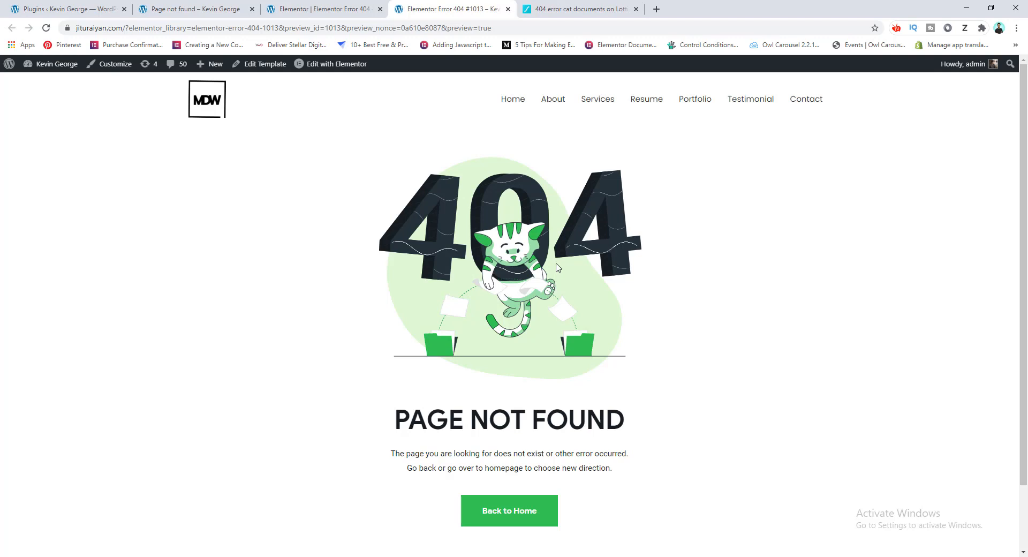